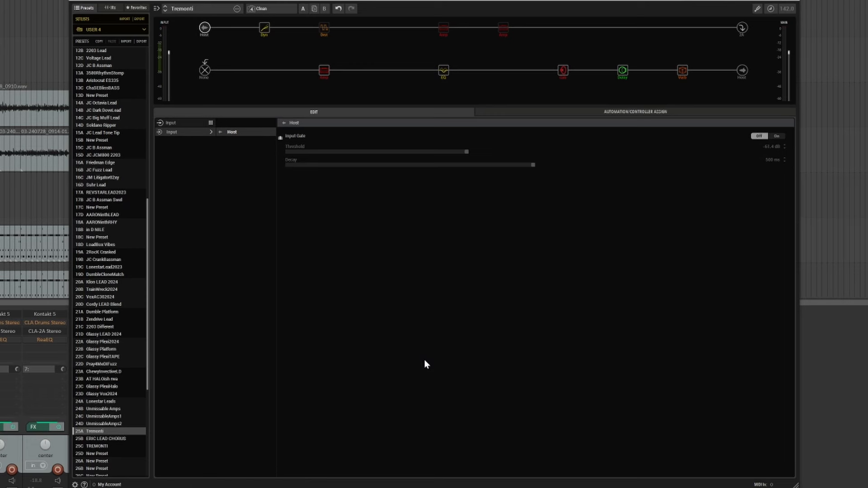
{"action": "mouse_move", "coordinate": [461, 290]}
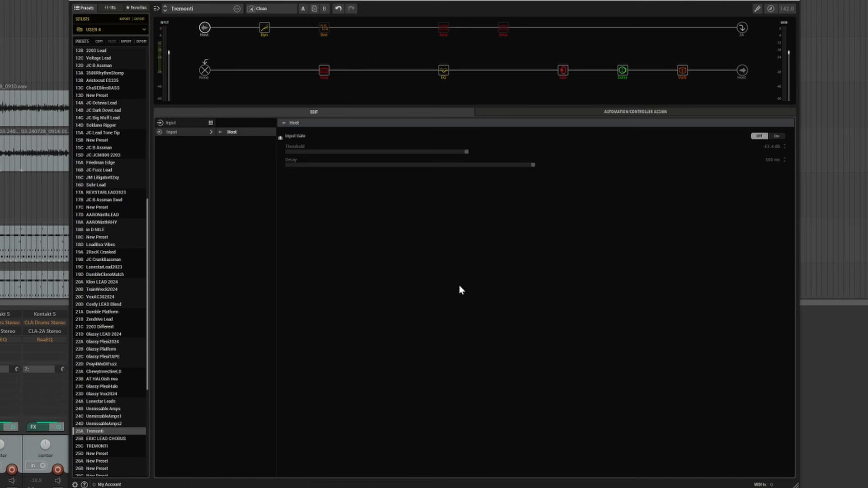
{"action": "mouse_move", "coordinate": [442, 270]}
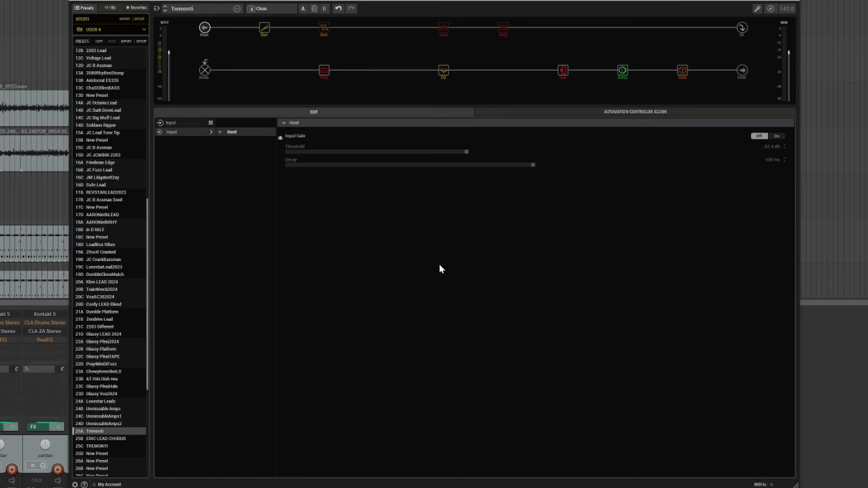
{"action": "mouse_move", "coordinate": [442, 291]}
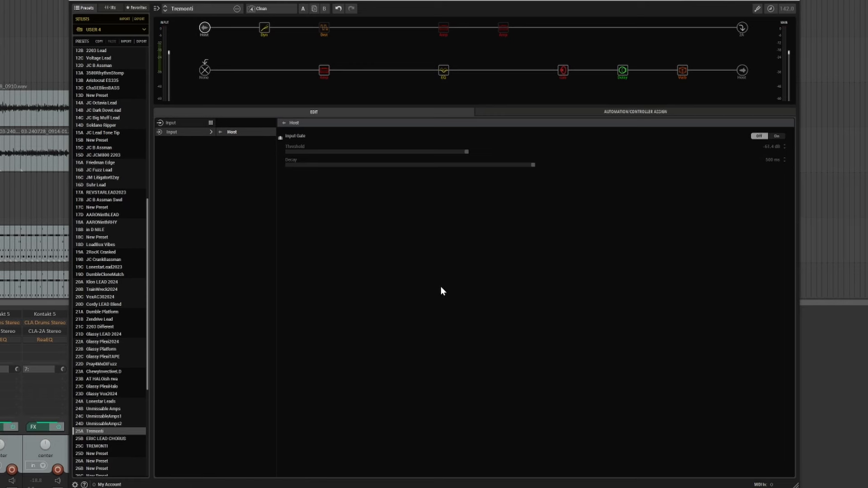
{"action": "mouse_move", "coordinate": [417, 273]}
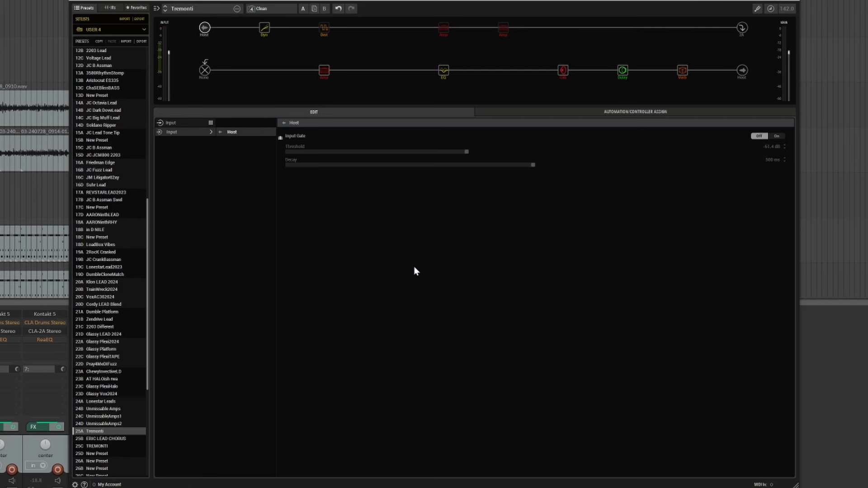
{"action": "mouse_move", "coordinate": [404, 254]}
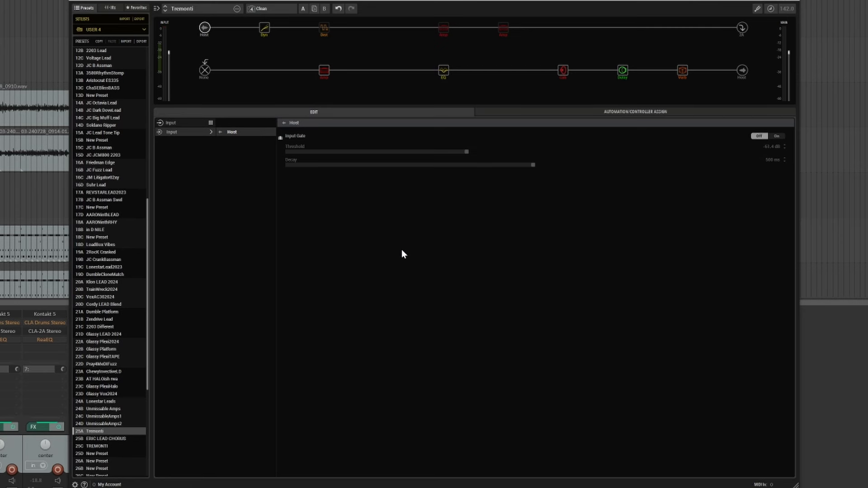
{"action": "mouse_move", "coordinate": [405, 256]}
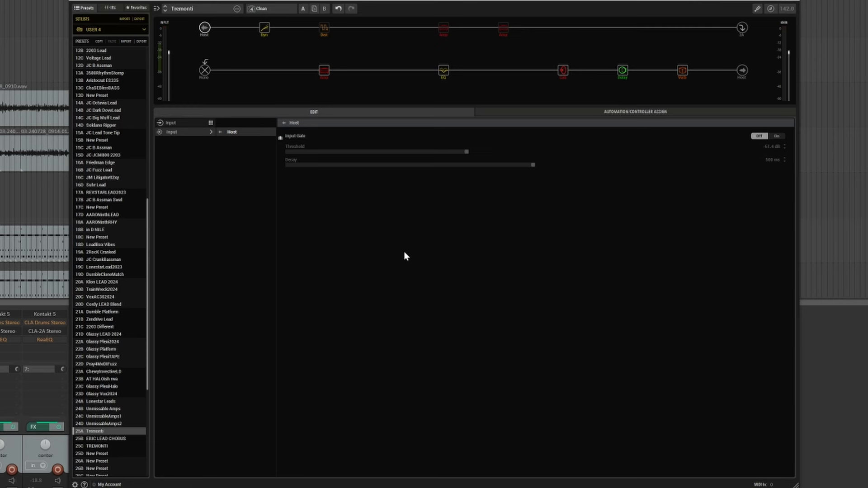
{"action": "mouse_move", "coordinate": [397, 232]}
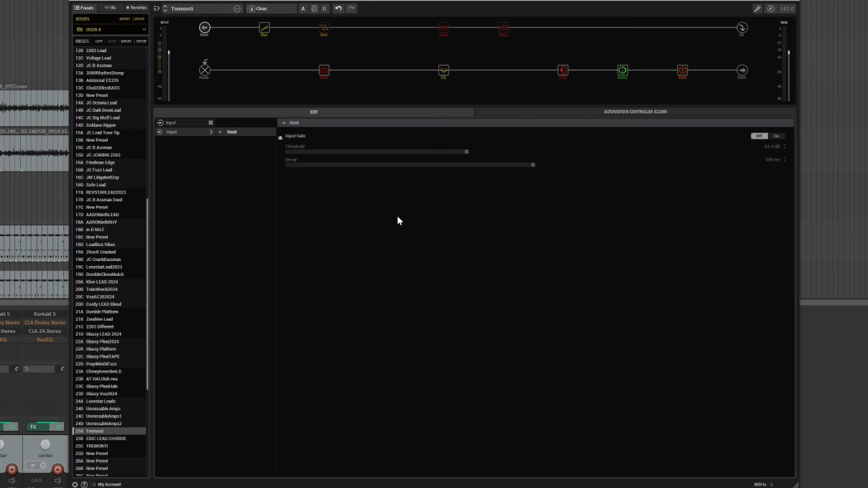
{"action": "mouse_move", "coordinate": [342, 187]}
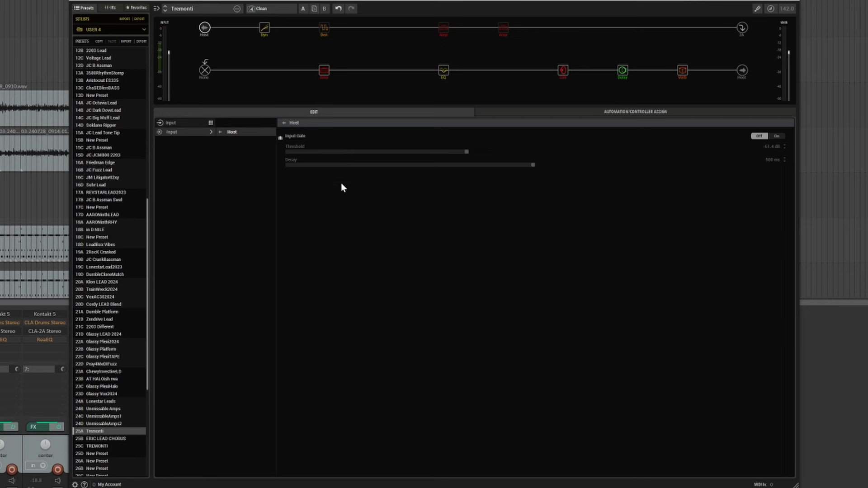
{"action": "mouse_move", "coordinate": [311, 181]}
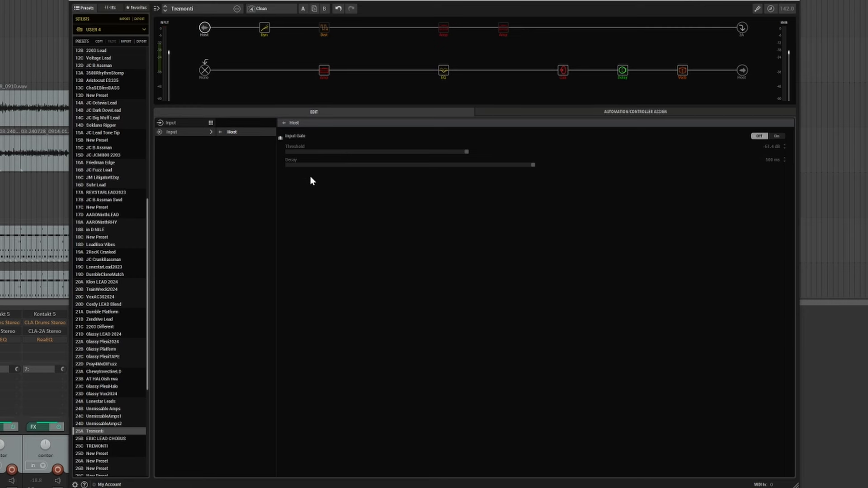
{"action": "mouse_move", "coordinate": [303, 183]}
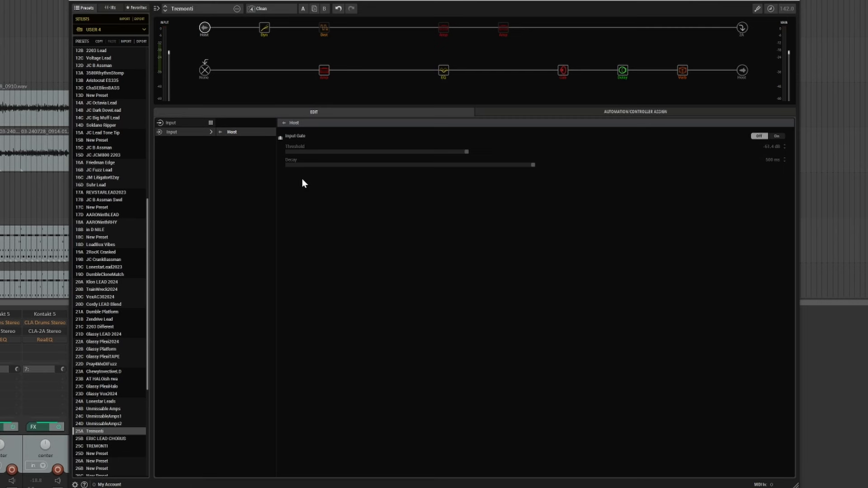
{"action": "mouse_move", "coordinate": [320, 54]}
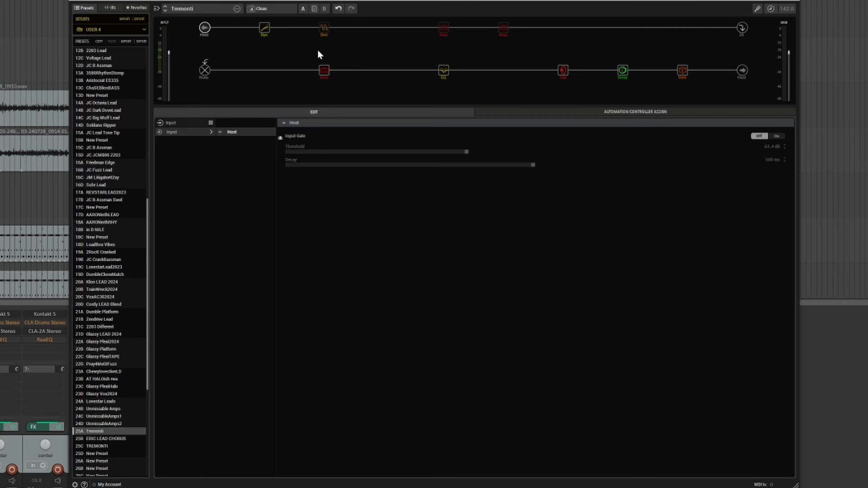
{"action": "mouse_move", "coordinate": [343, 59]}
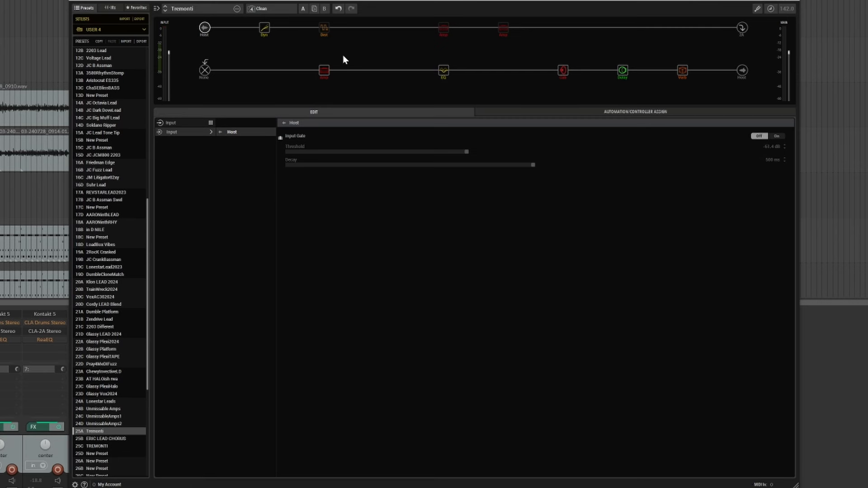
{"action": "mouse_move", "coordinate": [323, 71]}
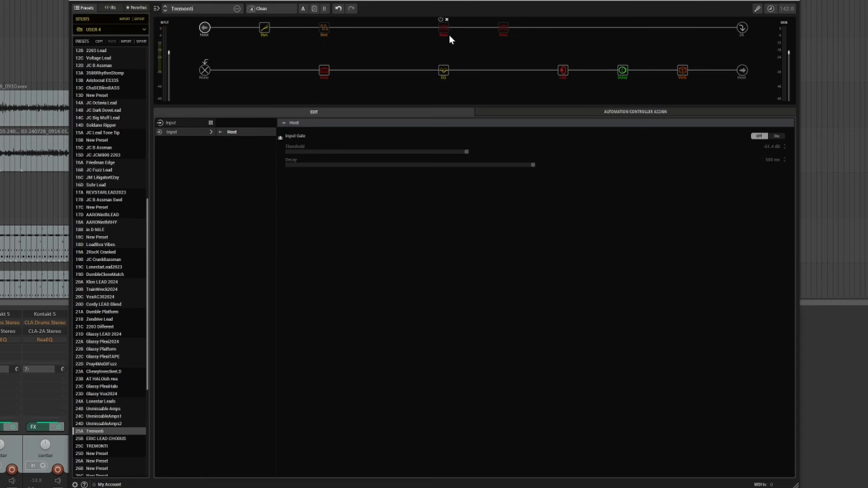
Select the upper-path Dyn block to view the Red Squeeze: Mix 83%, Level +6.0 dB.
{"action": "left_click", "coordinate": [264, 27]}
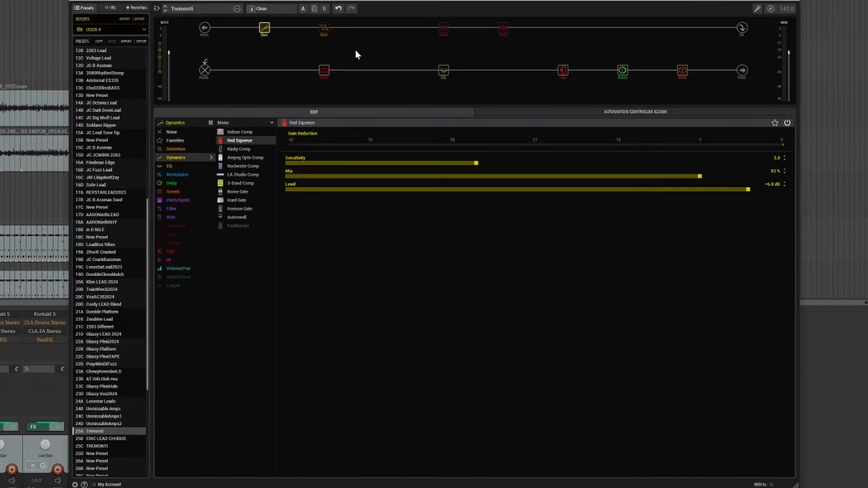
{"action": "mouse_move", "coordinate": [383, 146]}
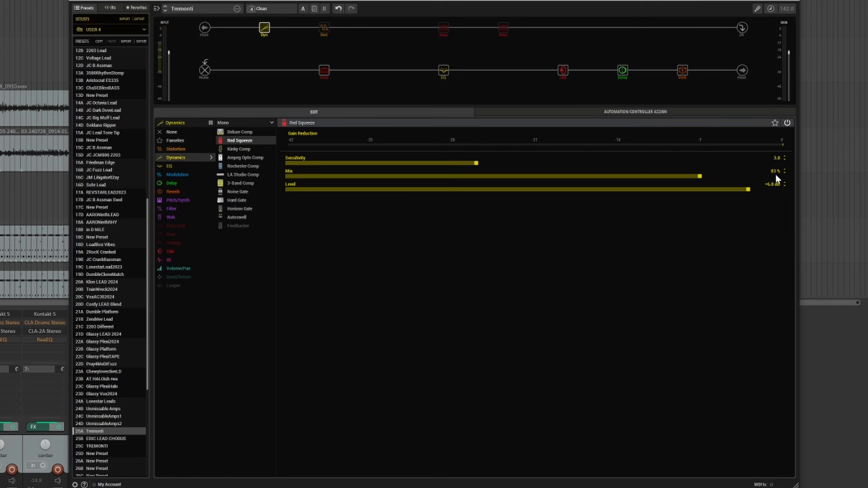
{"action": "mouse_move", "coordinate": [774, 194]}
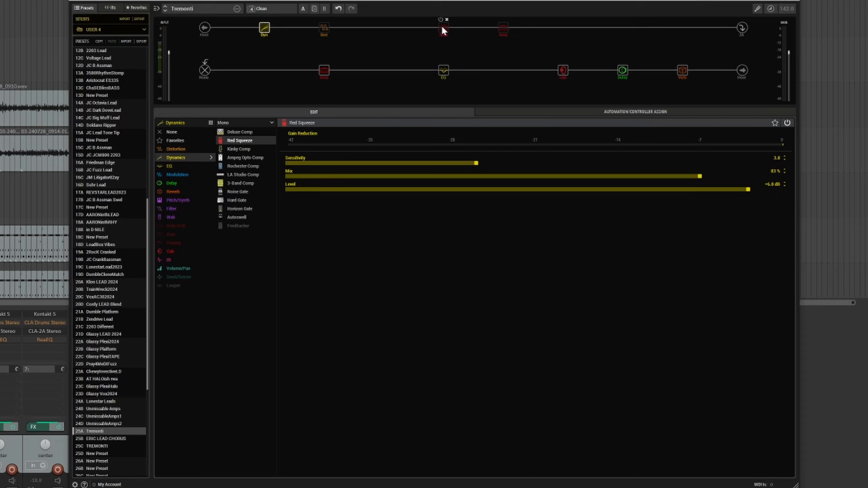
{"action": "mouse_move", "coordinate": [325, 70]}
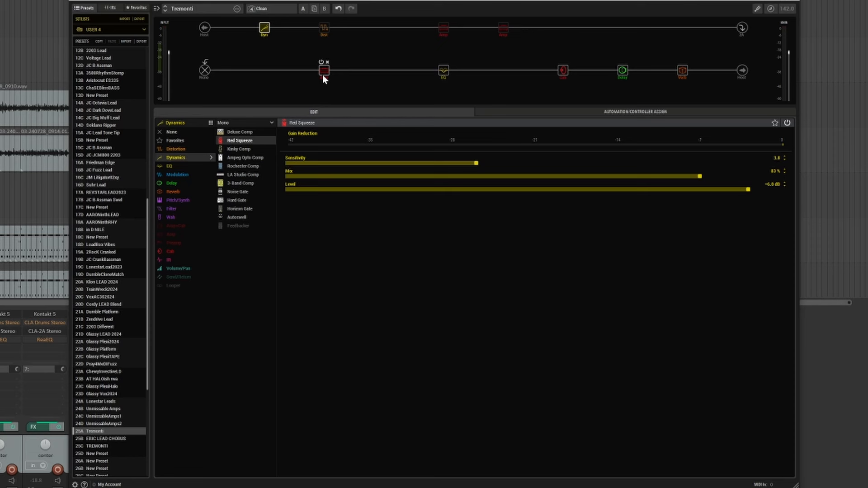
Select the lower-path amp to view the US Double Nrm, Channel Volume and Master 10.0.
{"action": "left_click", "coordinate": [324, 71]}
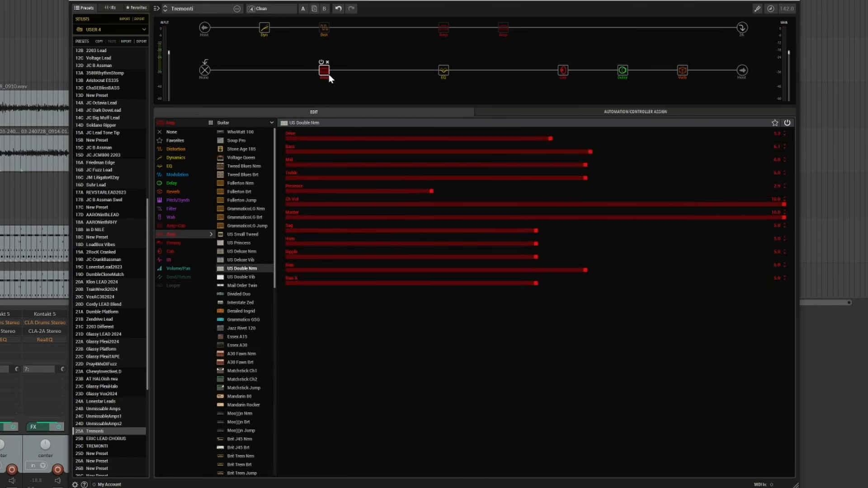
{"action": "mouse_move", "coordinate": [325, 89]}
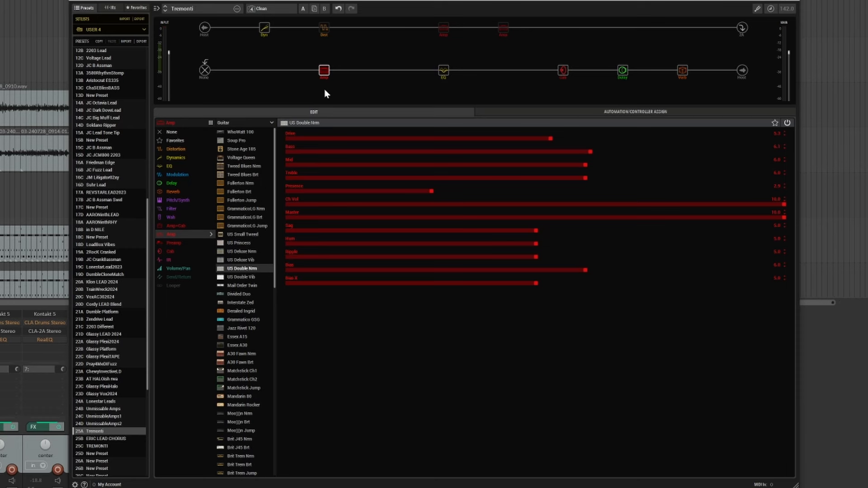
{"action": "mouse_move", "coordinate": [324, 70]}
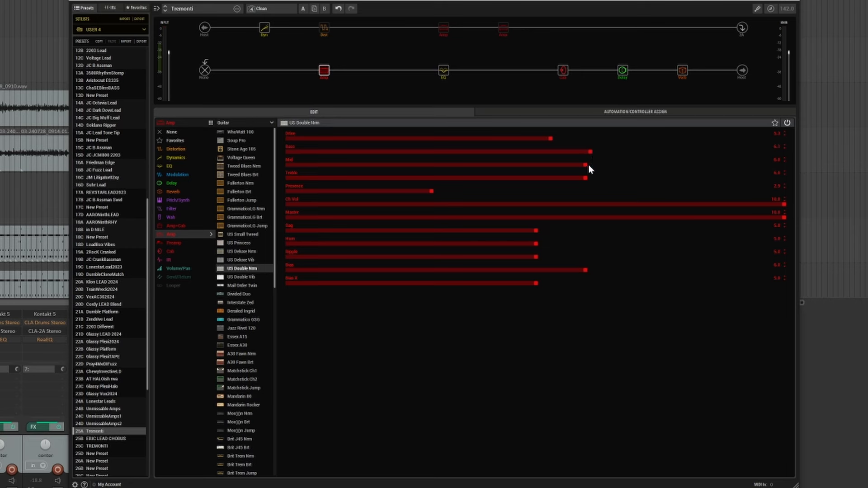
{"action": "mouse_move", "coordinate": [588, 177]}
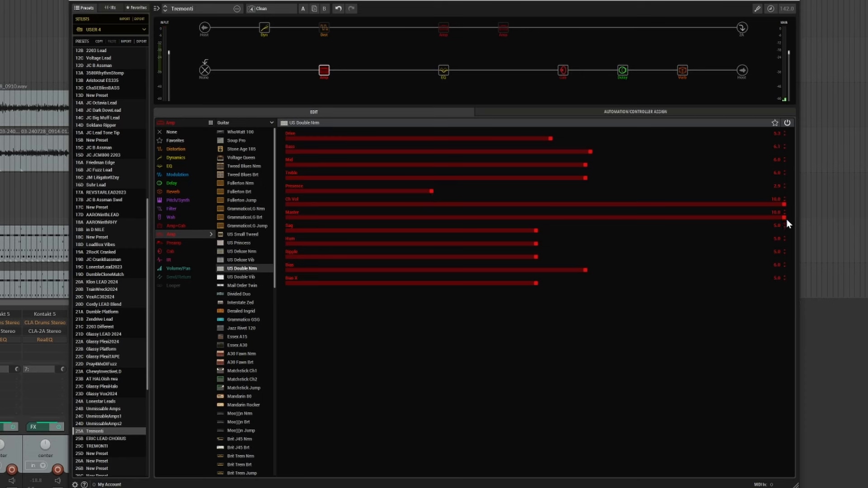
{"action": "mouse_move", "coordinate": [475, 98]}
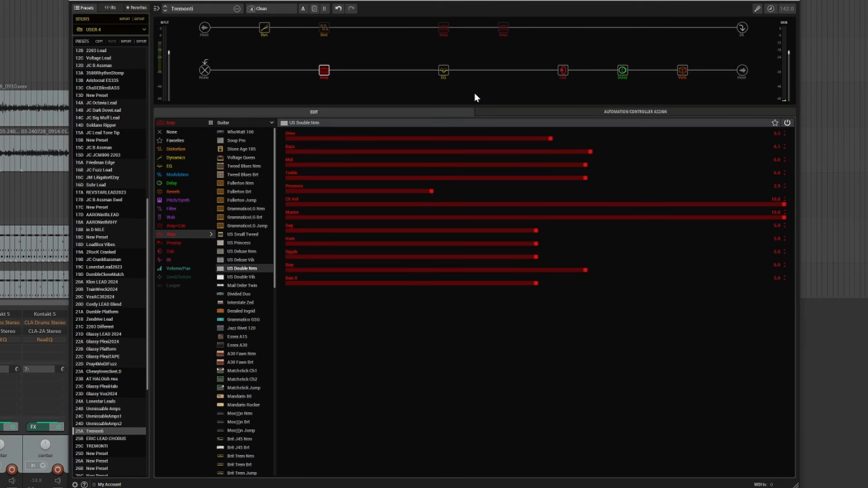
{"action": "mouse_move", "coordinate": [443, 71]}
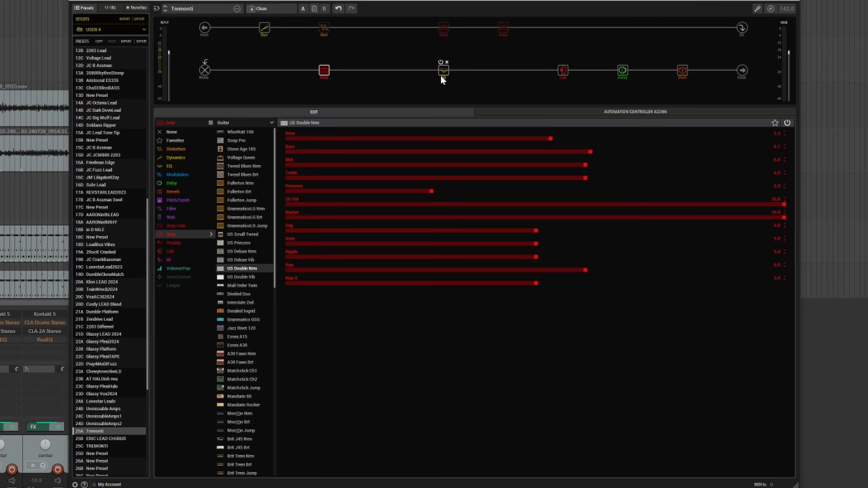
Select the lower-path EQ to view the Low/High Shelf: Low Gain +10.5 dB at 149 Hz.
{"action": "left_click", "coordinate": [443, 71]}
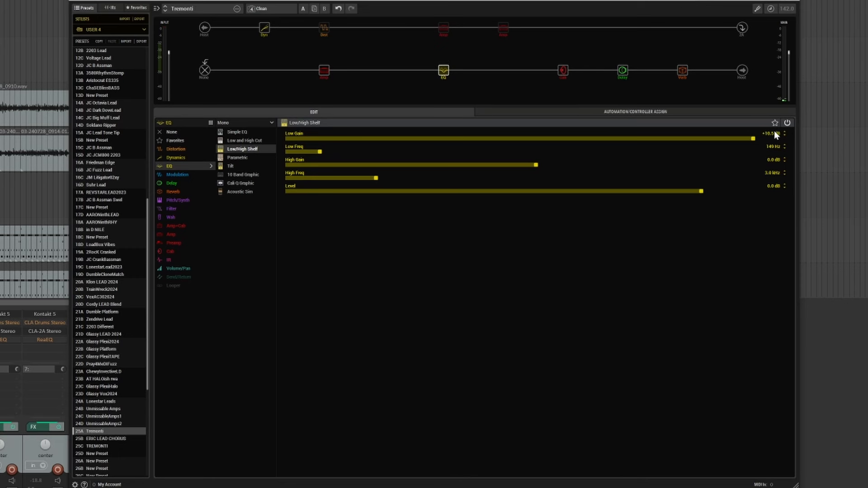
{"action": "mouse_move", "coordinate": [771, 168]}
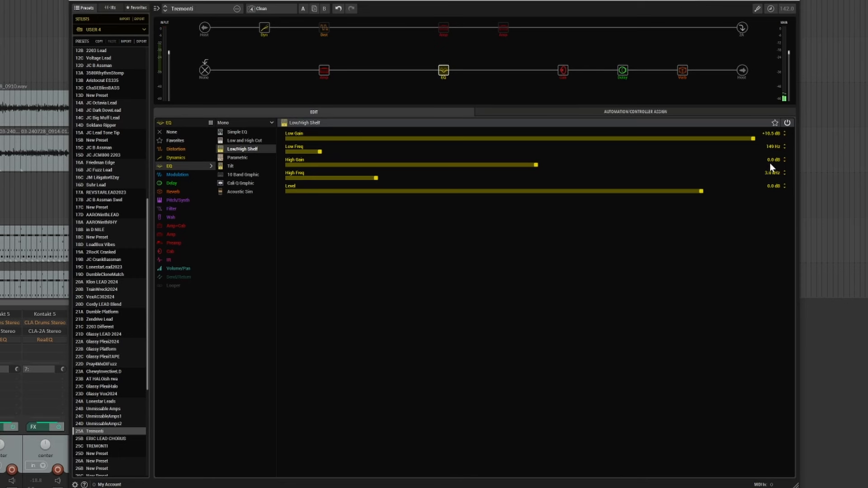
{"action": "mouse_move", "coordinate": [757, 180]}
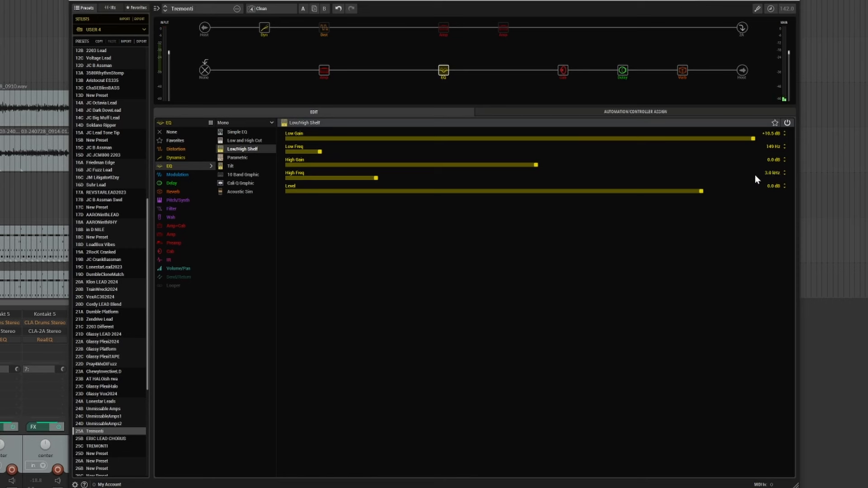
{"action": "left_click", "coordinate": [171, 250]}
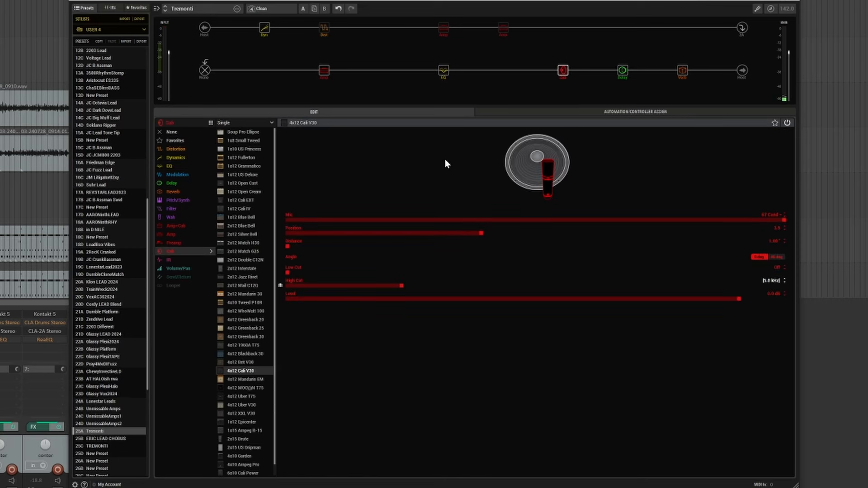
{"action": "mouse_move", "coordinate": [349, 115]}
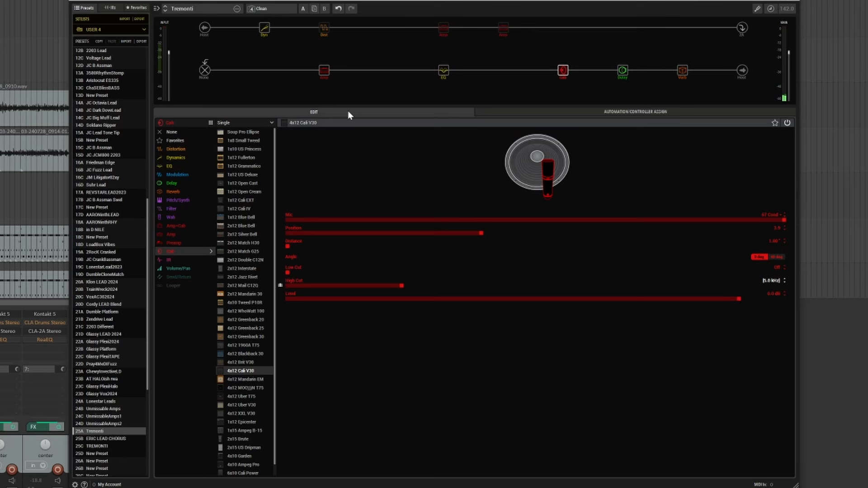
{"action": "mouse_move", "coordinate": [330, 150]}
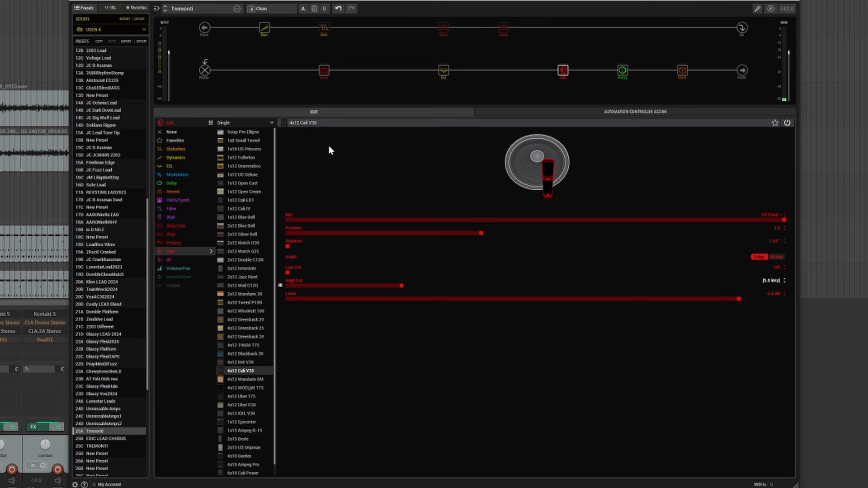
{"action": "mouse_move", "coordinate": [313, 126]}
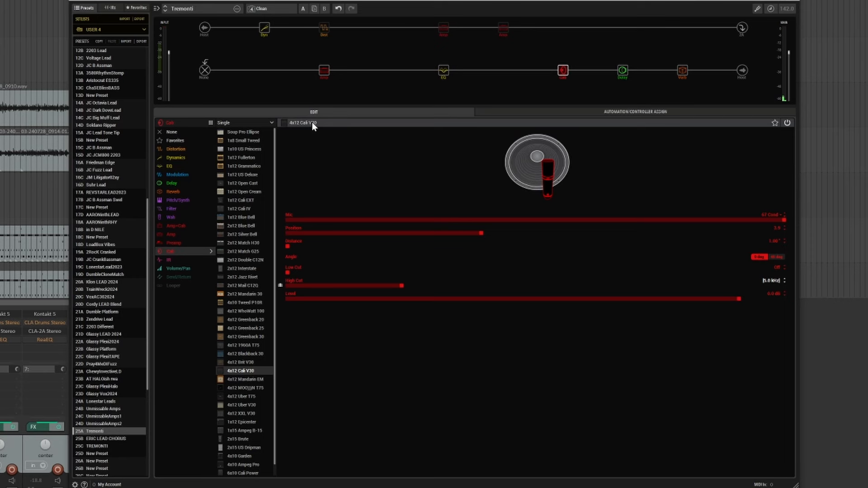
{"action": "mouse_move", "coordinate": [319, 131]}
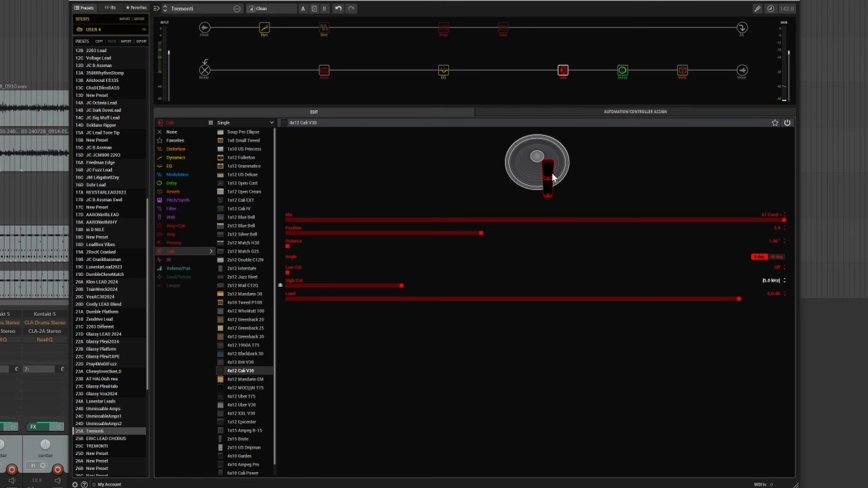
{"action": "mouse_move", "coordinate": [752, 226]}
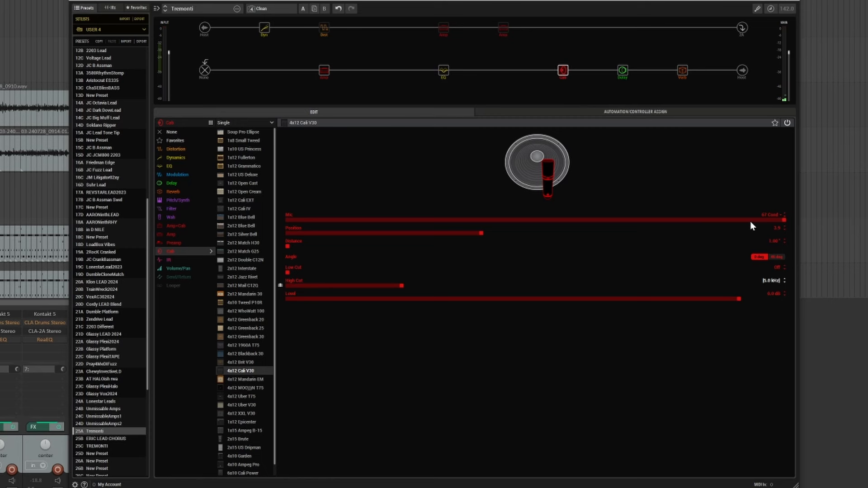
{"action": "mouse_move", "coordinate": [593, 171]}
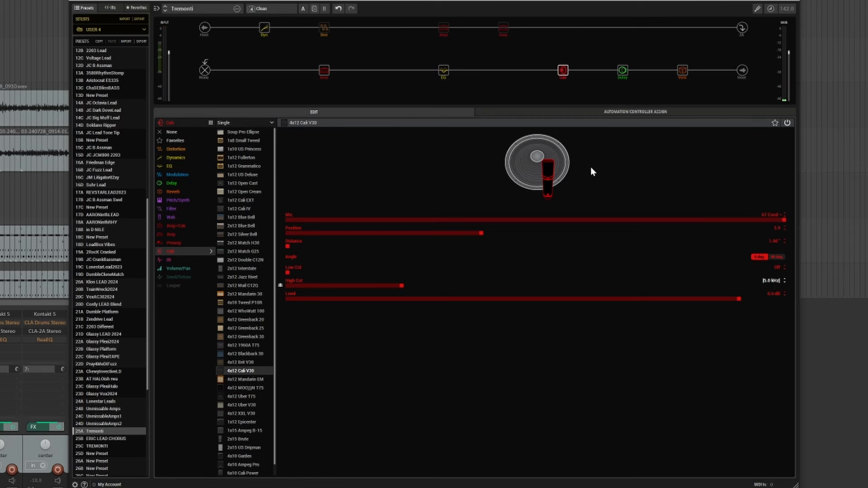
{"action": "mouse_move", "coordinate": [476, 232]}
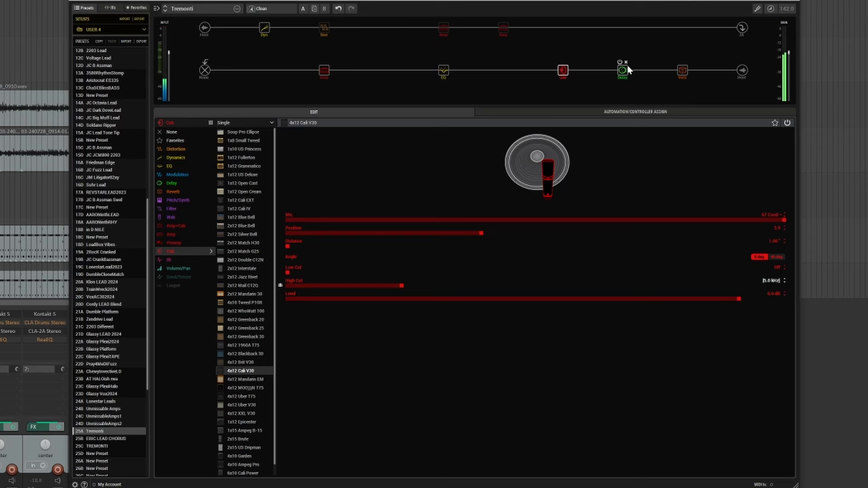
Review the Dual Delay block, then display the Glitz reverb with Decay 5.1 and Mix 22%.
{"action": "left_click", "coordinate": [622, 70]}
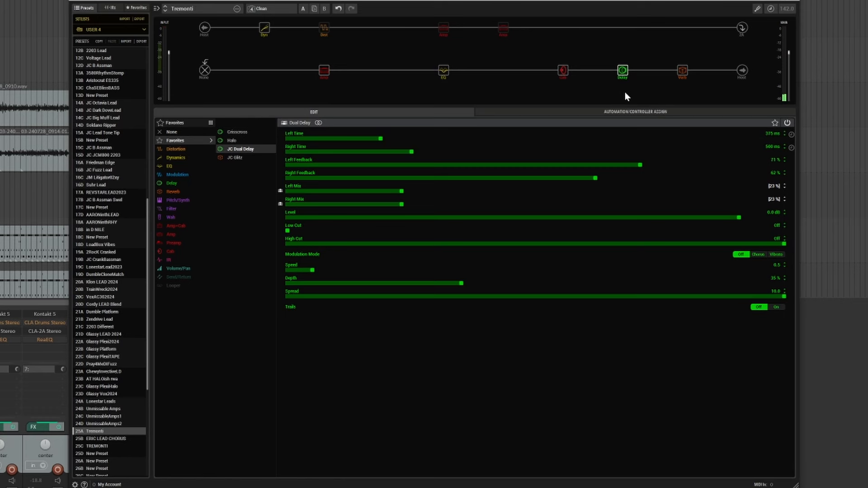
{"action": "mouse_move", "coordinate": [518, 152]}
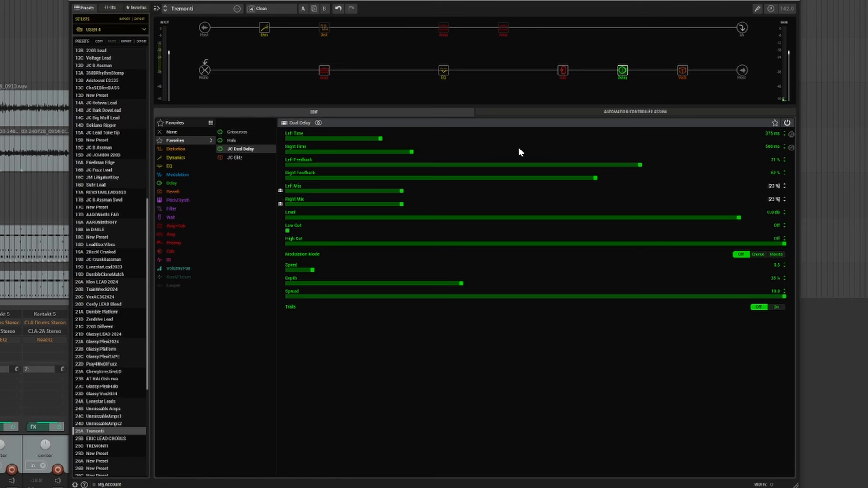
{"action": "mouse_move", "coordinate": [382, 143]}
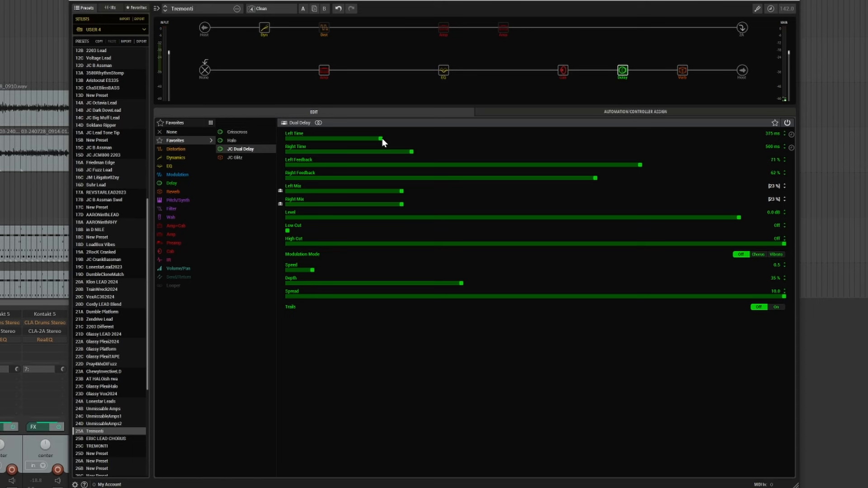
{"action": "mouse_move", "coordinate": [434, 122]}
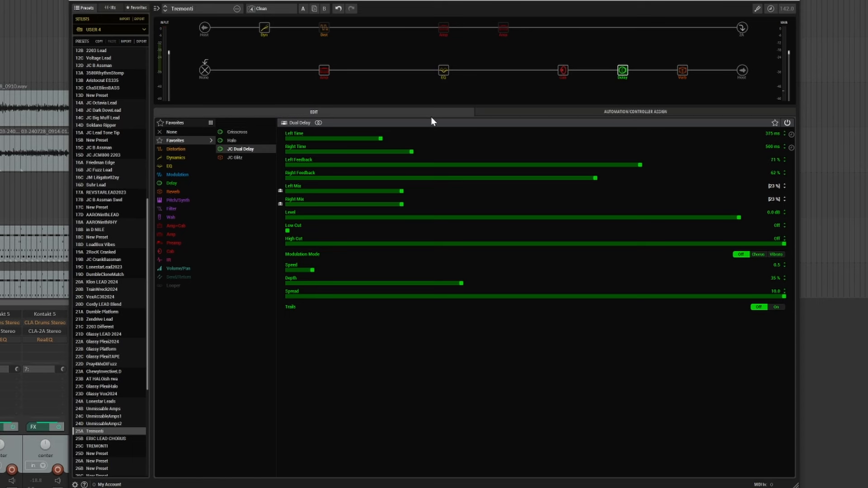
{"action": "mouse_move", "coordinate": [446, 126]}
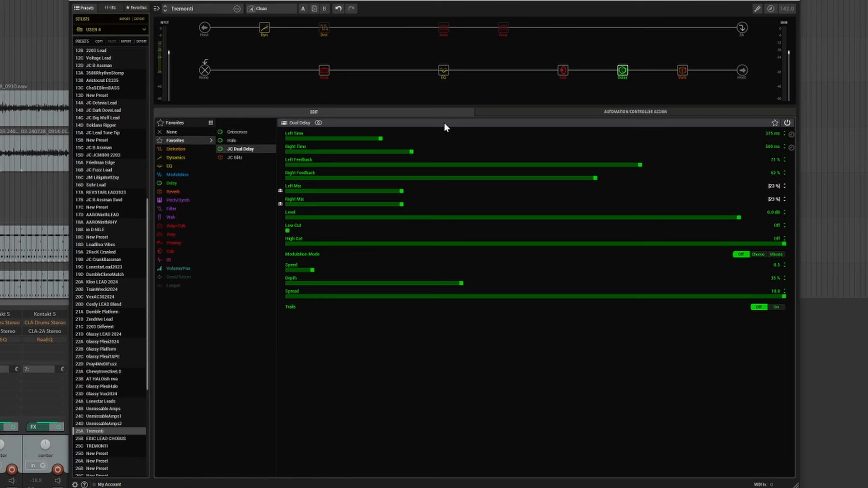
{"action": "mouse_move", "coordinate": [455, 104]}
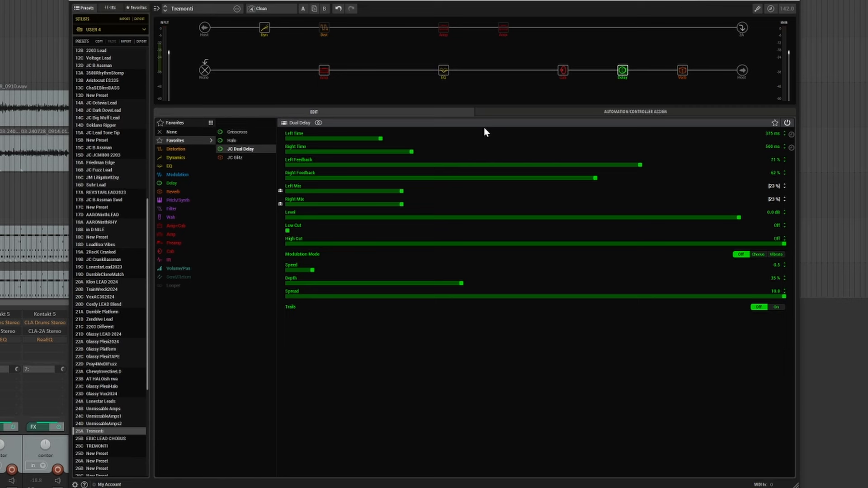
{"action": "mouse_move", "coordinate": [622, 81]}
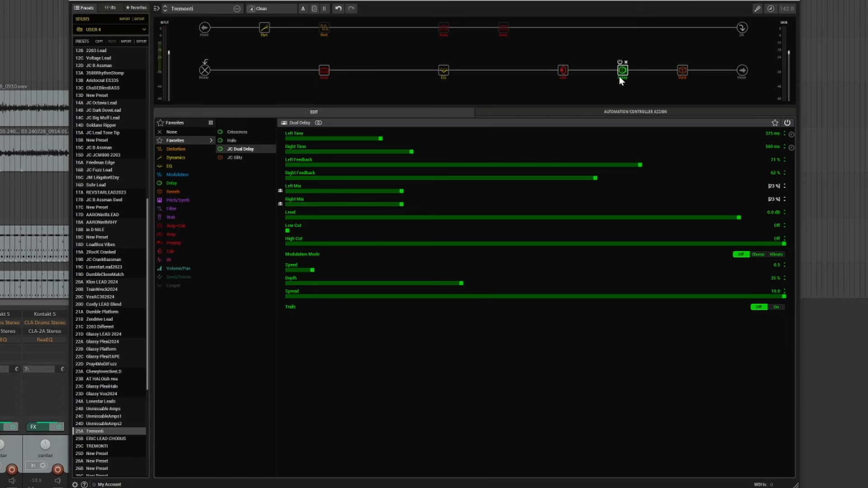
{"action": "mouse_move", "coordinate": [627, 80]}
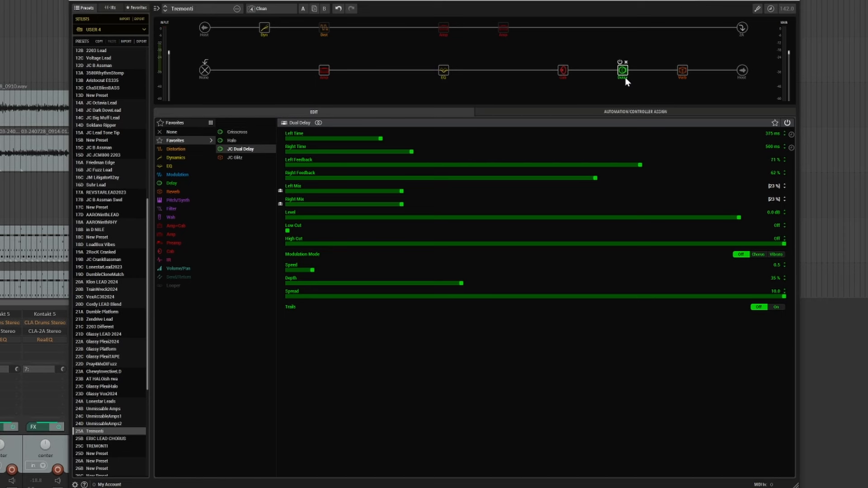
{"action": "mouse_move", "coordinate": [839, 136]}
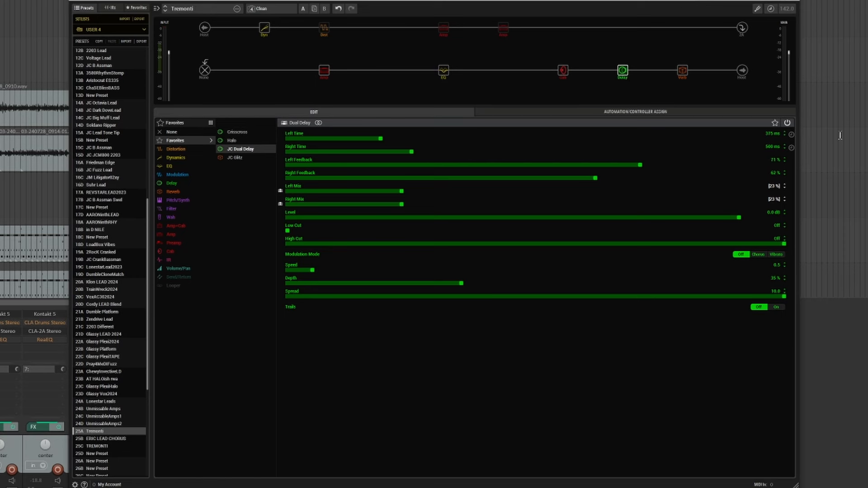
{"action": "mouse_move", "coordinate": [791, 140]}
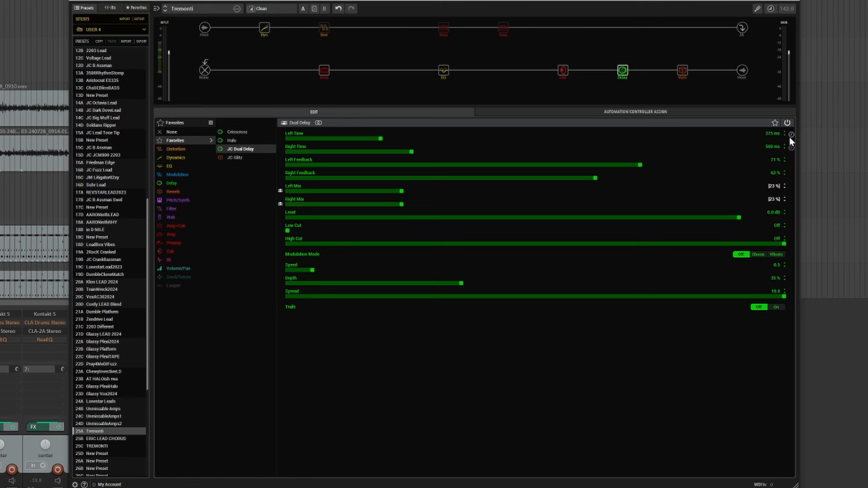
{"action": "mouse_move", "coordinate": [772, 139]}
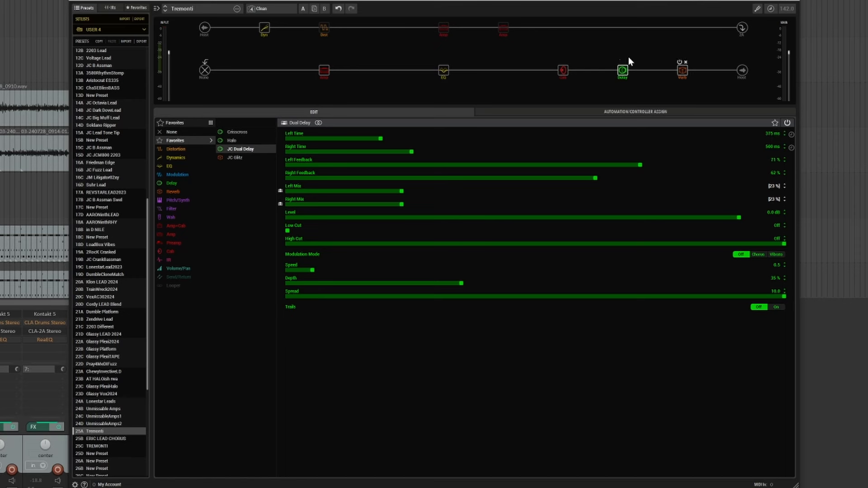
{"action": "left_click", "coordinate": [622, 70]}
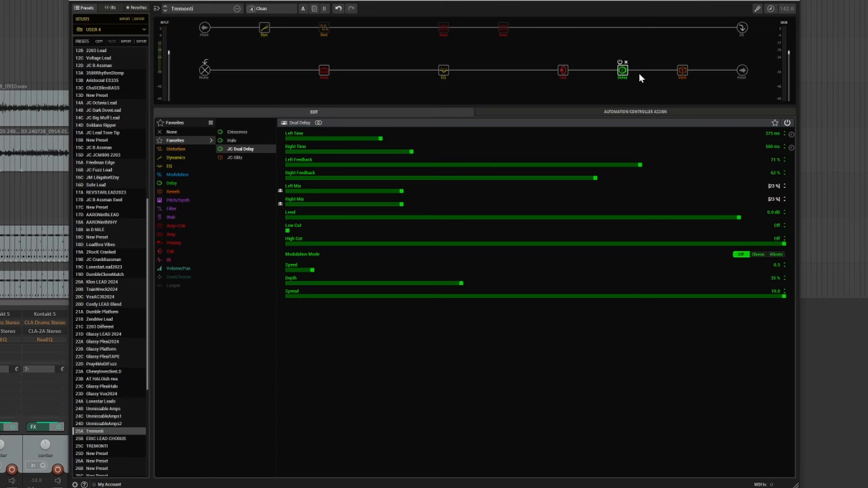
{"action": "left_click", "coordinate": [683, 70]}
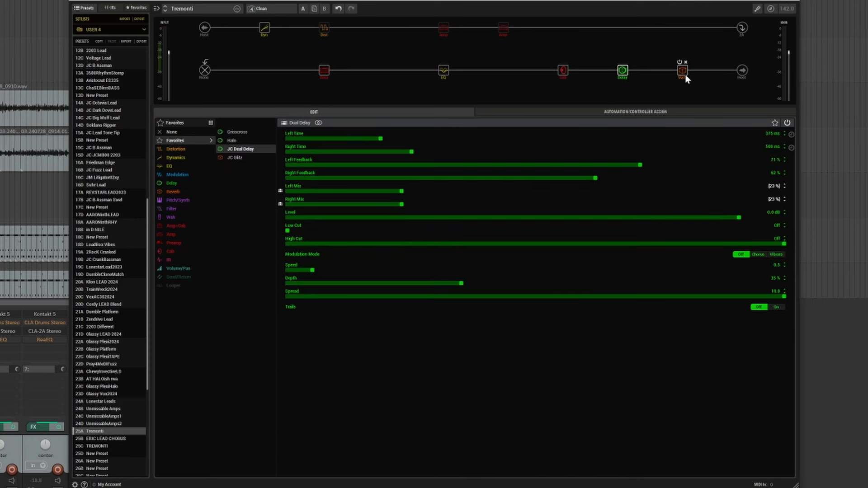
{"action": "mouse_move", "coordinate": [623, 71]}
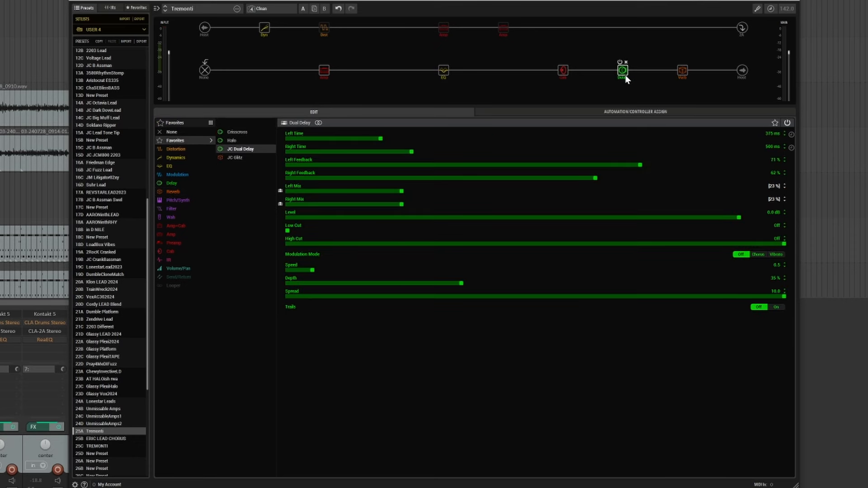
{"action": "mouse_move", "coordinate": [627, 77]}
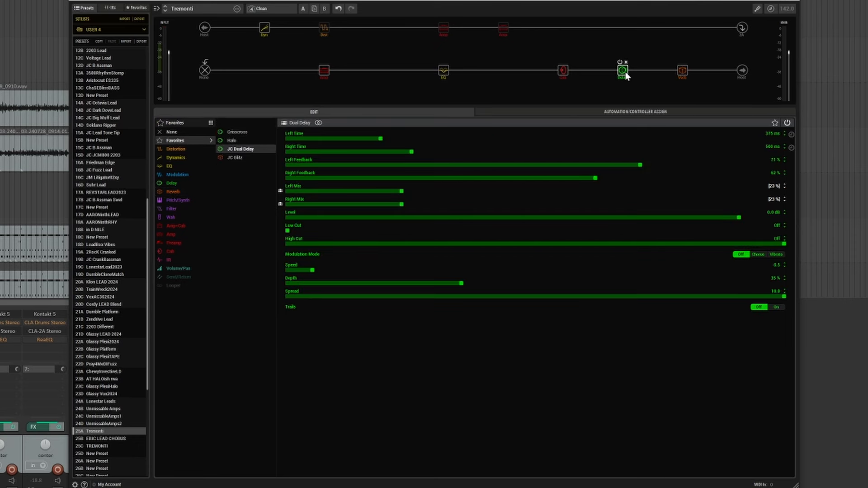
{"action": "mouse_move", "coordinate": [253, 23]}
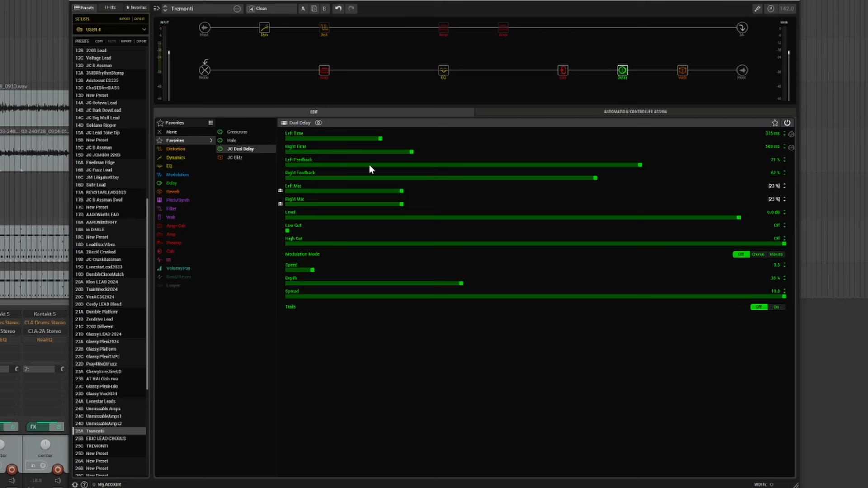
{"action": "mouse_move", "coordinate": [641, 81]}
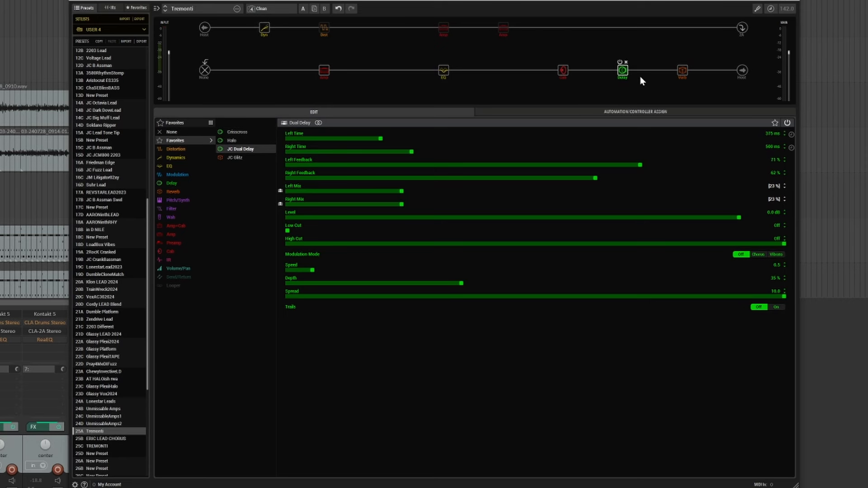
{"action": "mouse_move", "coordinate": [683, 71]}
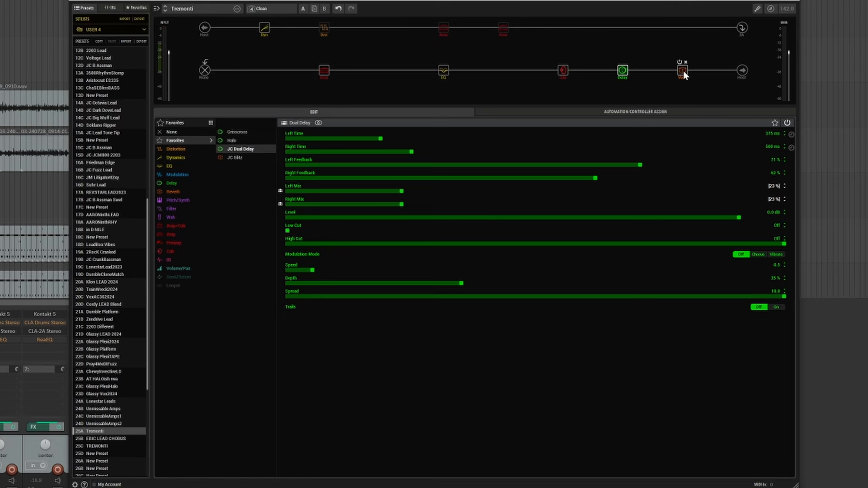
{"action": "left_click", "coordinate": [622, 70]}
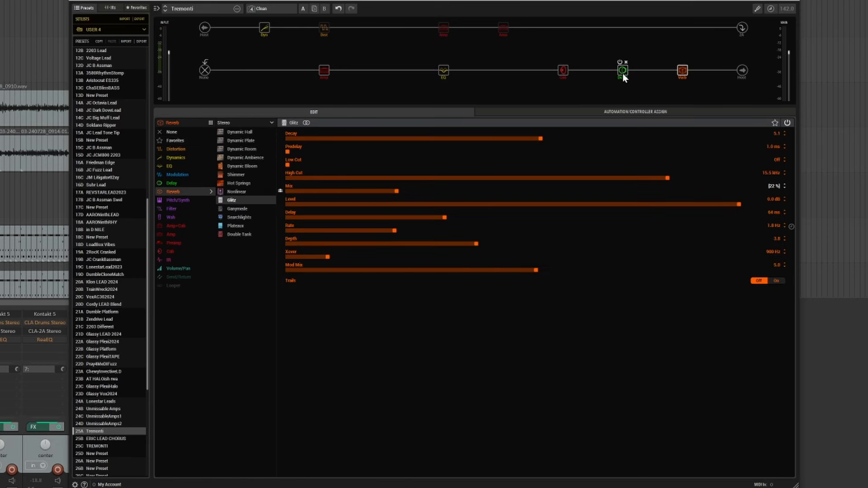
{"action": "mouse_move", "coordinate": [562, 70]}
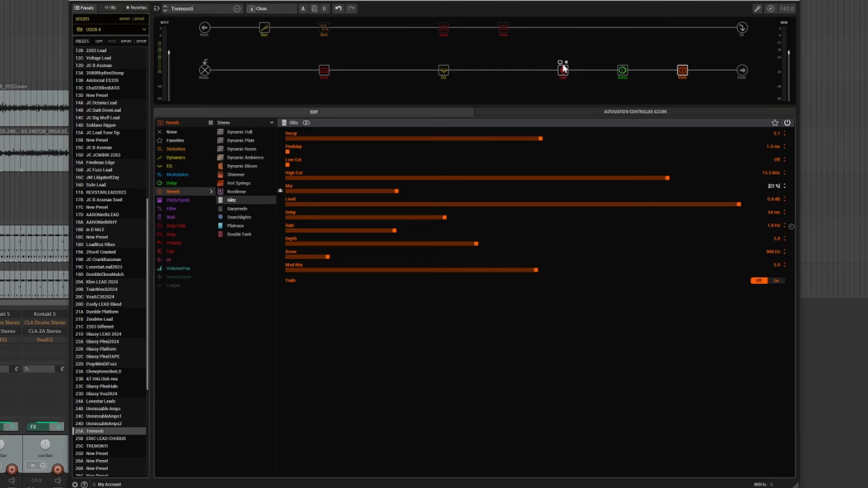
{"action": "left_click", "coordinate": [562, 71]}
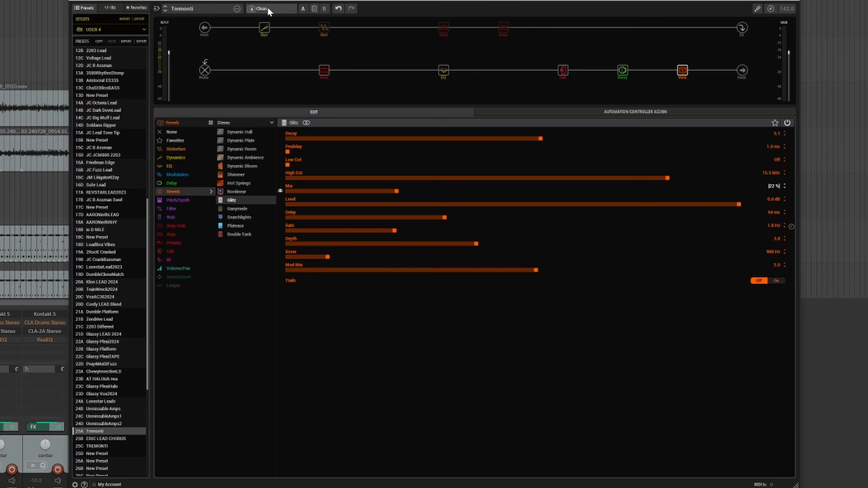
Switch to the Mid Gain snapshot and view the Minotaur at Gain 6.0, Tone 4.0, Level 6.1.
{"action": "left_click", "coordinate": [271, 8]}
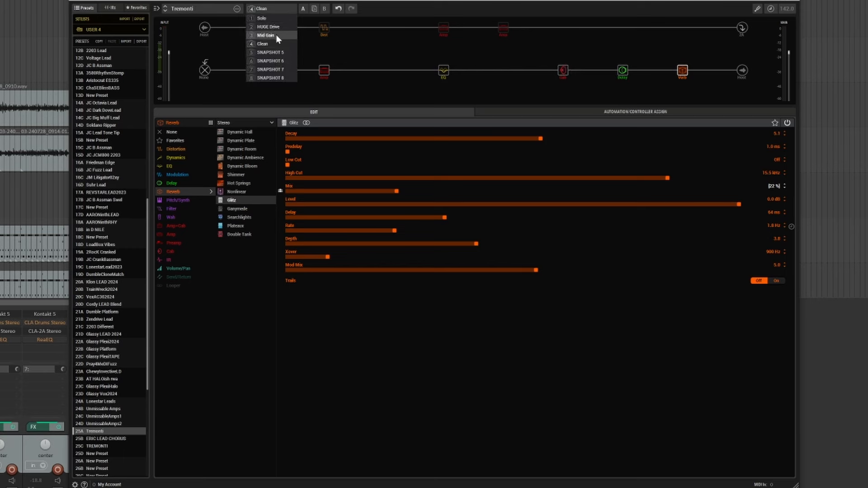
{"action": "left_click", "coordinate": [265, 34]}
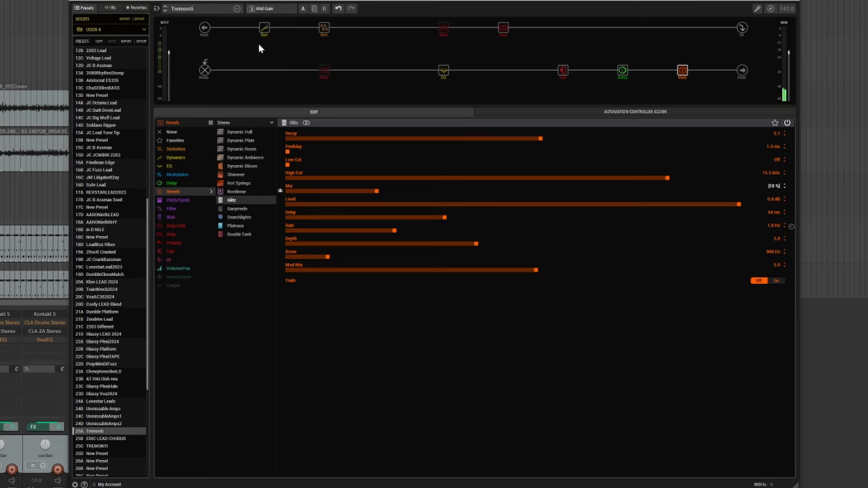
{"action": "left_click", "coordinate": [323, 28]}
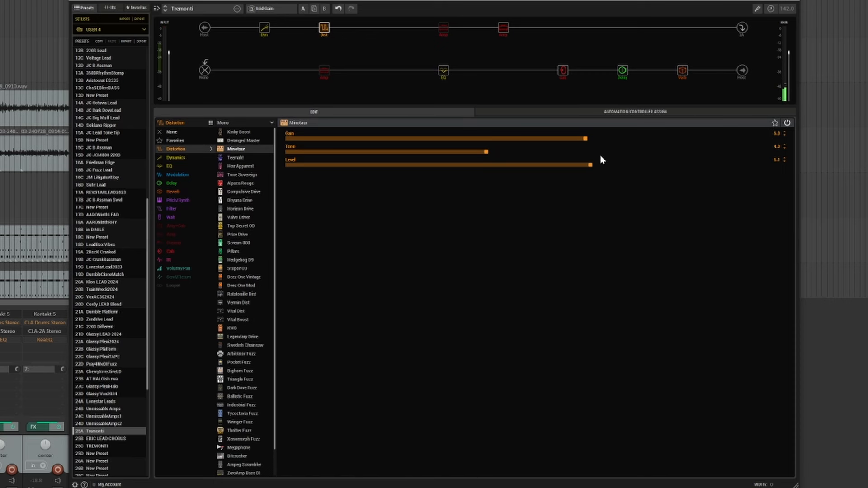
View the Line 6 Litigator amp: Drive 5.1, Bass 5.0, Mid 5.6, Treble 6.5.
{"action": "left_click", "coordinate": [503, 27]}
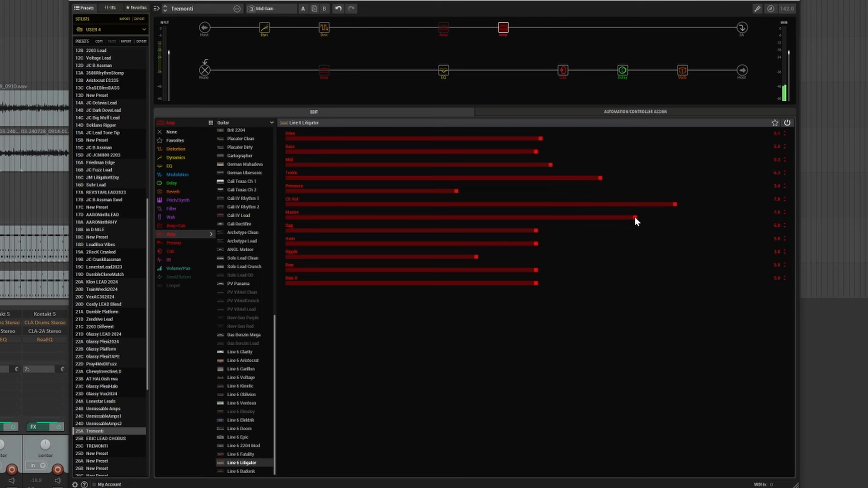
{"action": "mouse_move", "coordinate": [608, 188]}
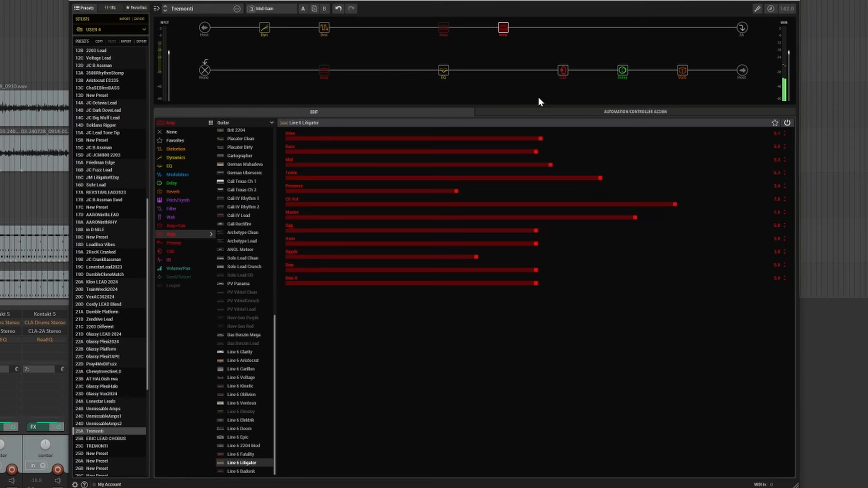
Step through the Cab, Dual Delay, Glitz reverb and Low/High Shelf EQ (+10.5 dB, 149 Hz) blocks.
{"action": "left_click", "coordinate": [622, 71]}
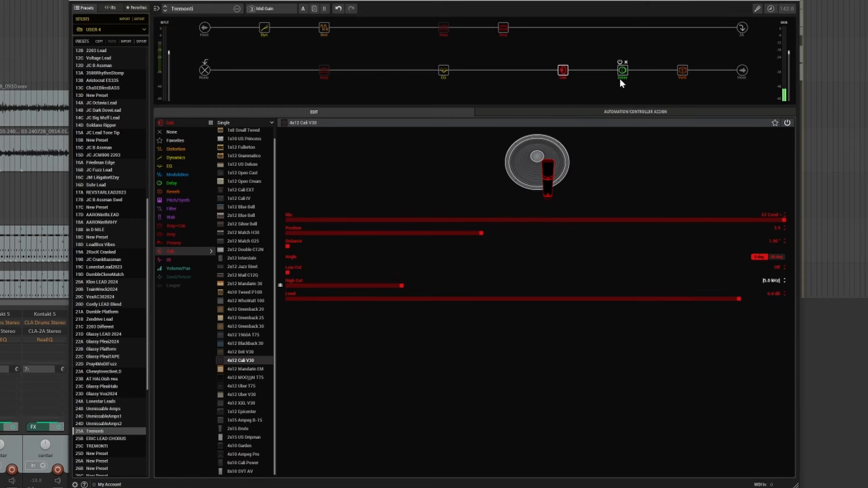
{"action": "left_click", "coordinate": [622, 71]}
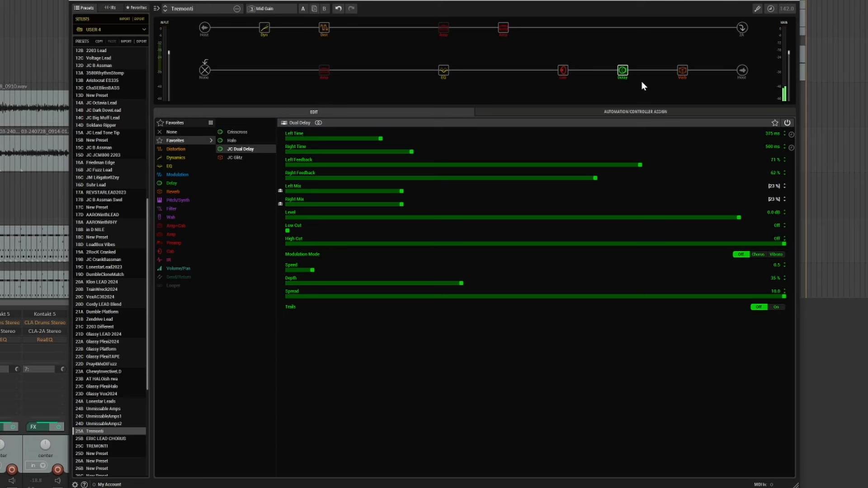
{"action": "left_click", "coordinate": [443, 71]}
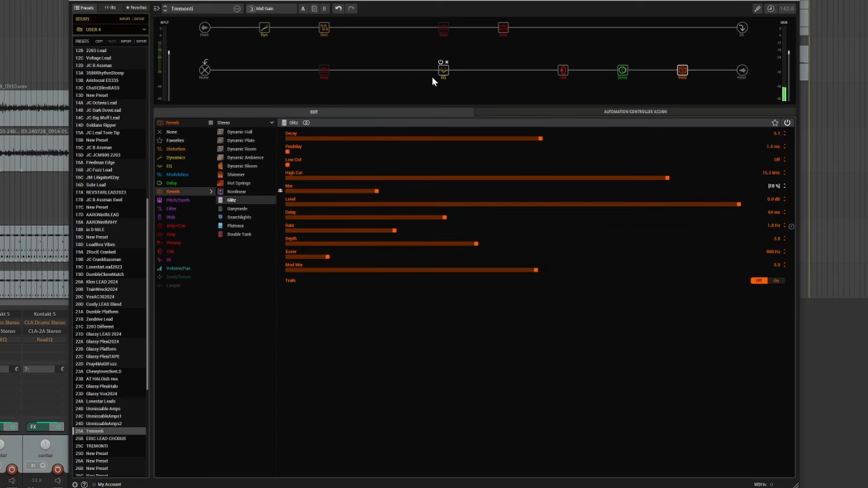
{"action": "left_click", "coordinate": [444, 71]}
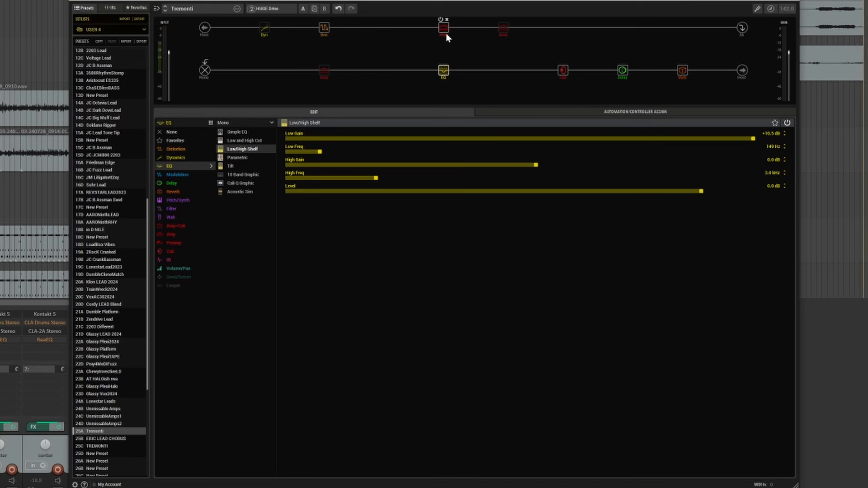
{"action": "mouse_move", "coordinate": [444, 36]}
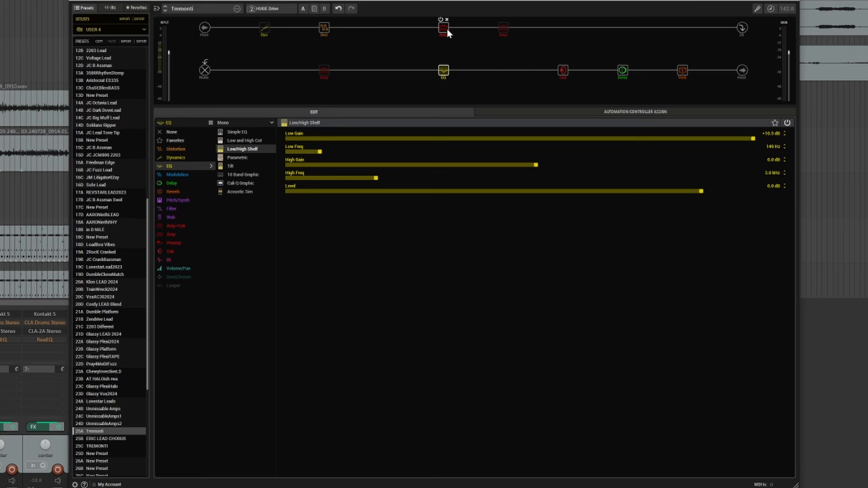
{"action": "mouse_move", "coordinate": [446, 35]}
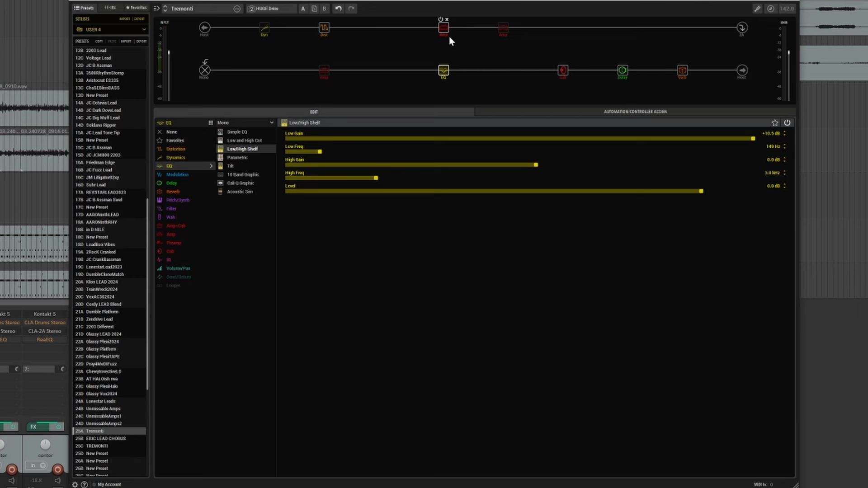
{"action": "mouse_move", "coordinate": [452, 38]}
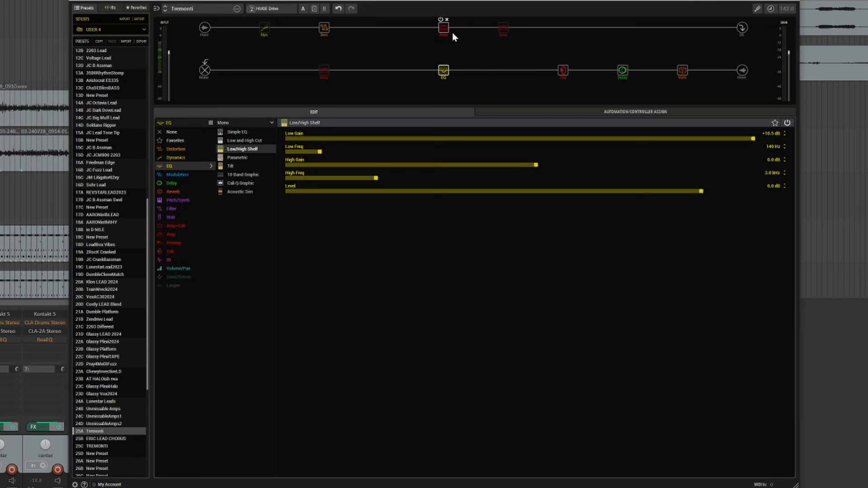
{"action": "mouse_move", "coordinate": [442, 34]}
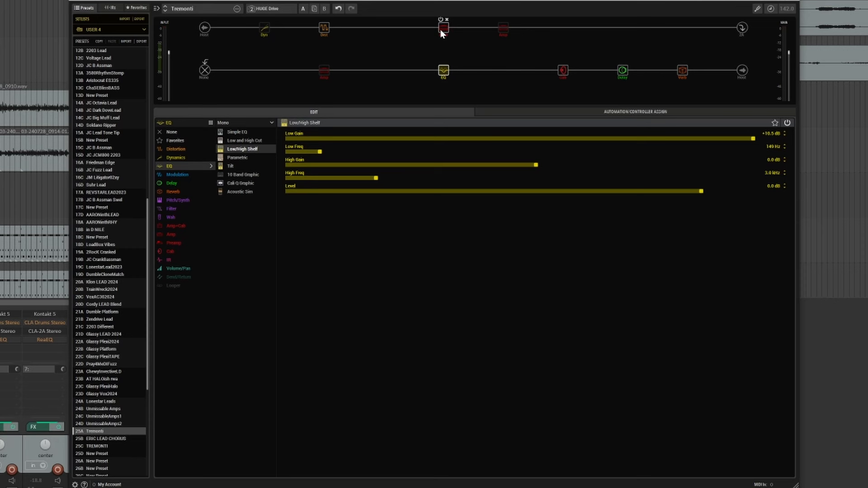
{"action": "mouse_move", "coordinate": [442, 32]}
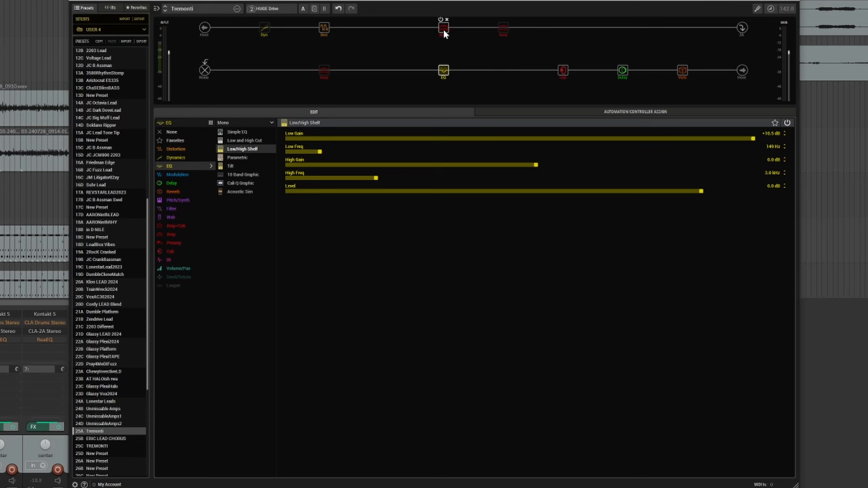
Display the upper-path Revv Gen Red amp: channel volume 8.4, aggression fully up.
{"action": "left_click", "coordinate": [443, 27]}
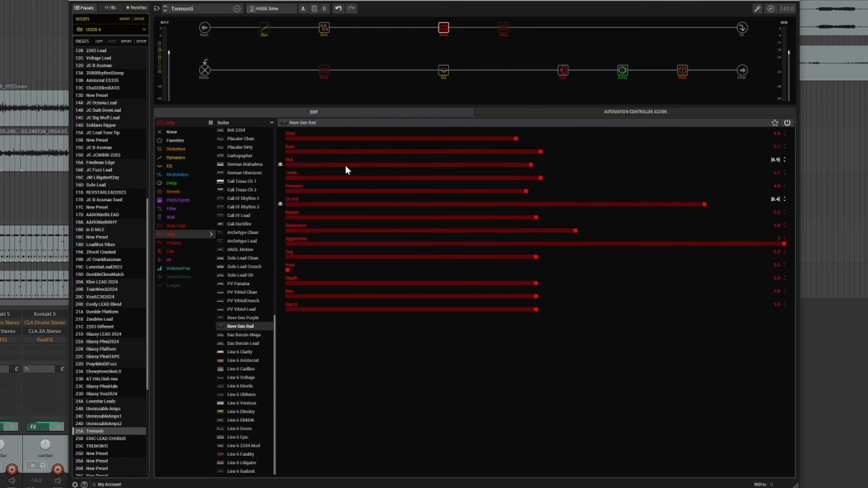
{"action": "mouse_move", "coordinate": [521, 146]}
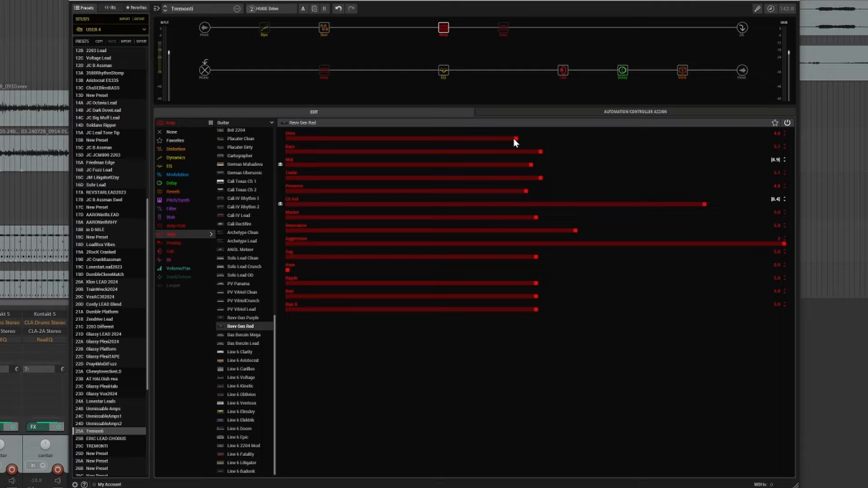
{"action": "mouse_move", "coordinate": [426, 138]}
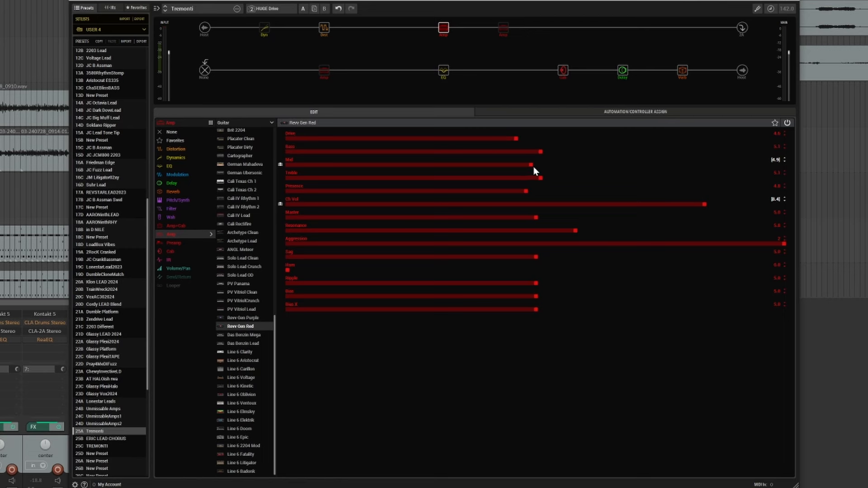
{"action": "mouse_move", "coordinate": [536, 180]}
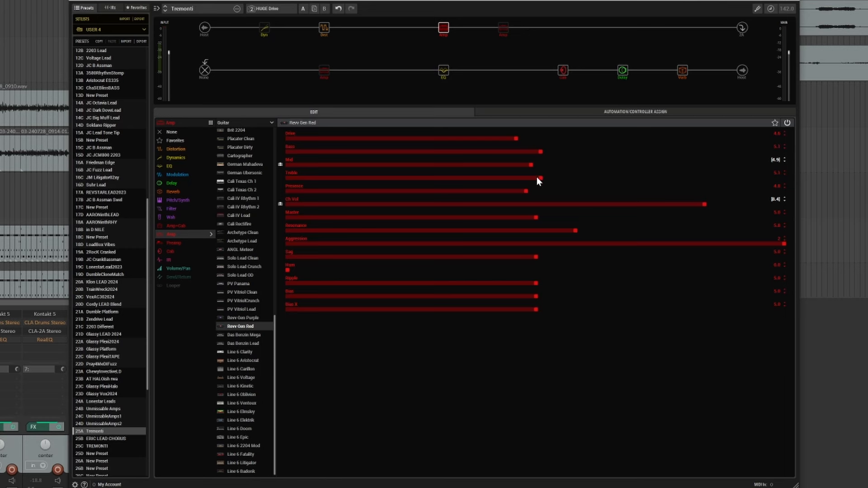
{"action": "mouse_move", "coordinate": [535, 200]}
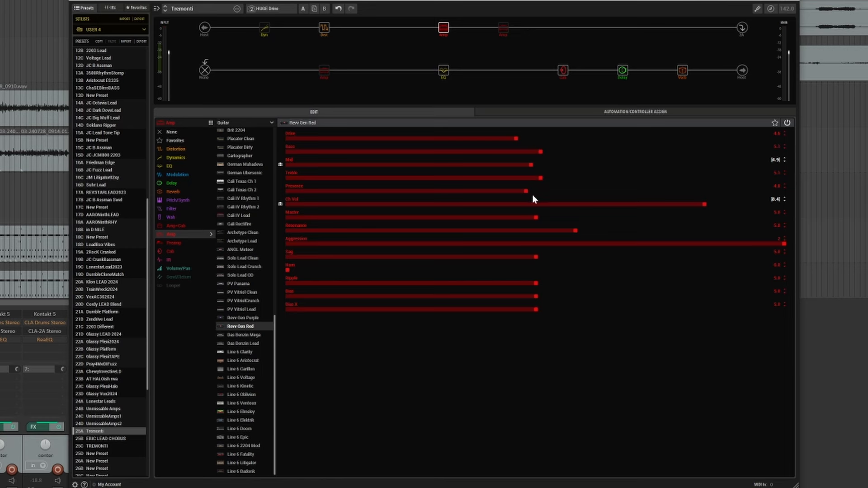
{"action": "mouse_move", "coordinate": [523, 216]}
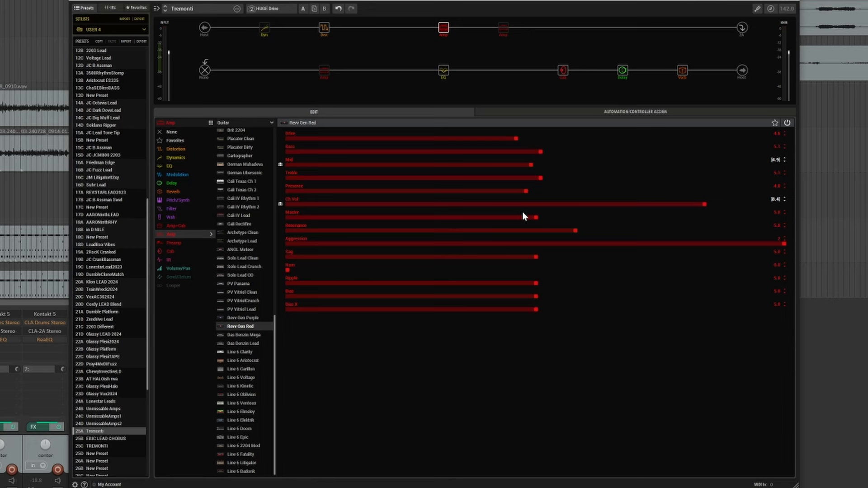
{"action": "mouse_move", "coordinate": [574, 233]}
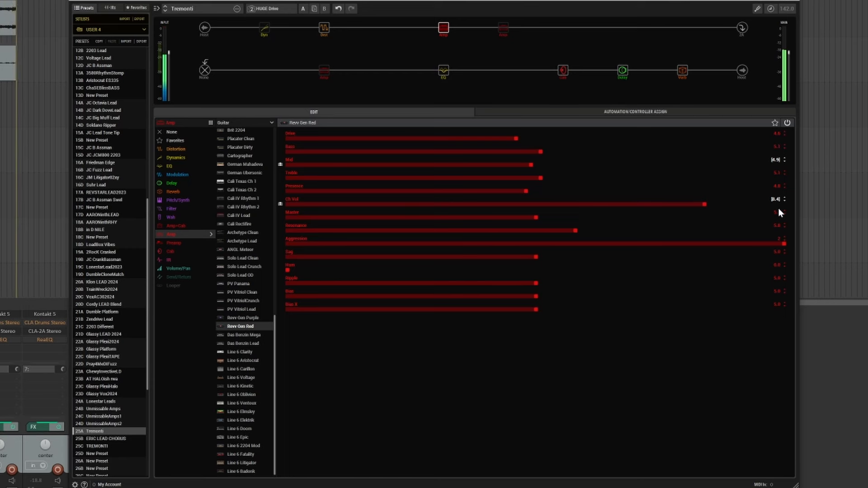
{"action": "mouse_move", "coordinate": [463, 51]}
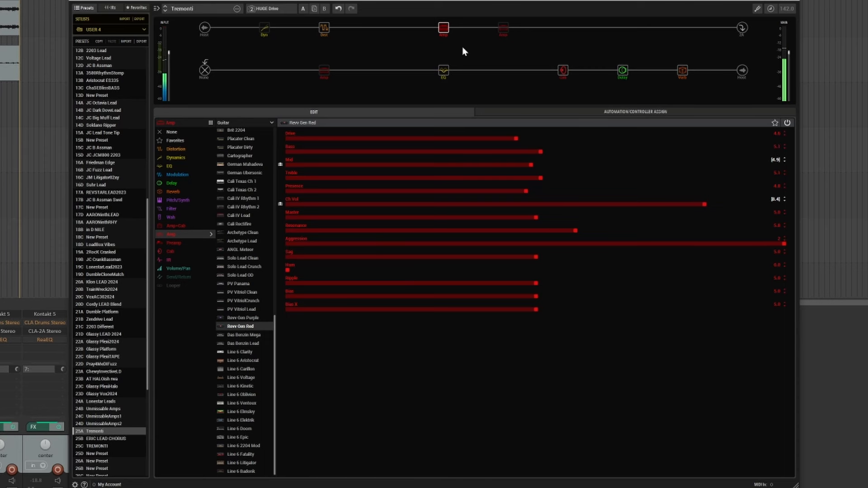
Check the Dual Delay mixes at 10% and Glitz reverb mix at 8%, then return to the delay.
{"action": "left_click", "coordinate": [622, 71]}
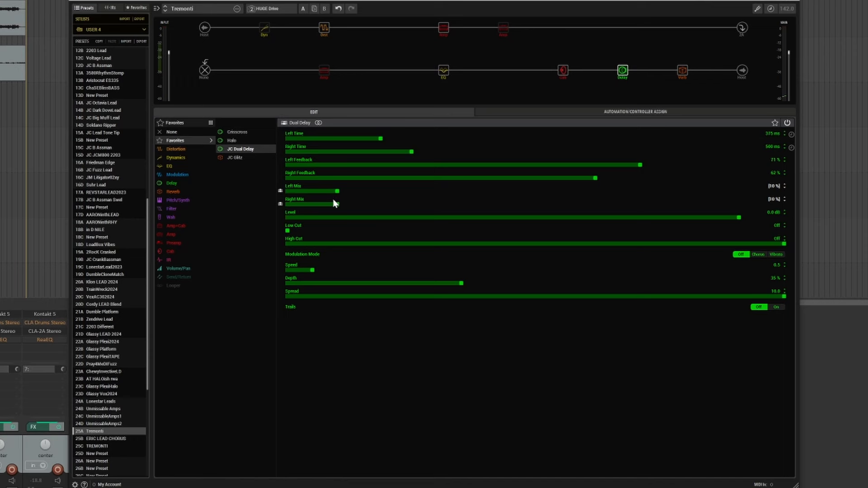
{"action": "mouse_move", "coordinate": [696, 91]}
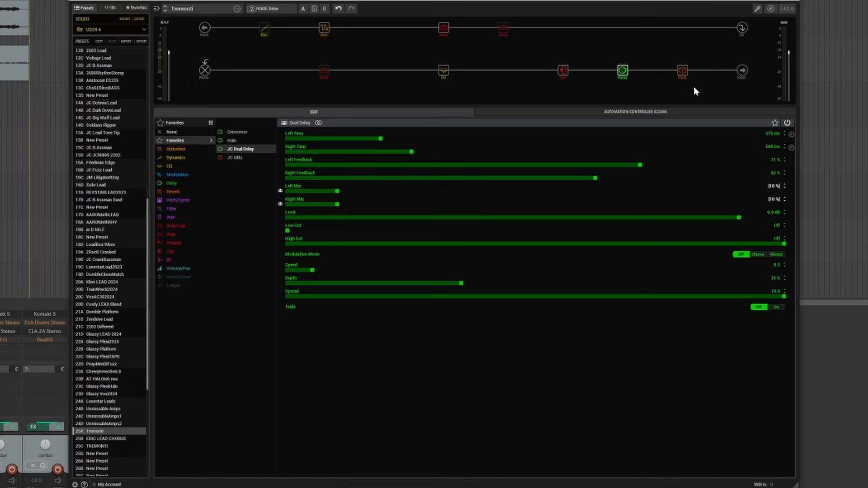
{"action": "left_click", "coordinate": [622, 70]}
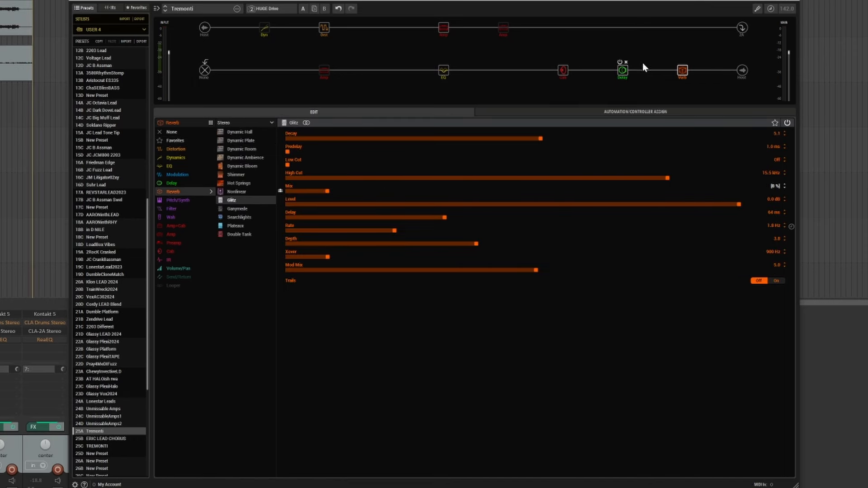
{"action": "left_click", "coordinate": [621, 70]}
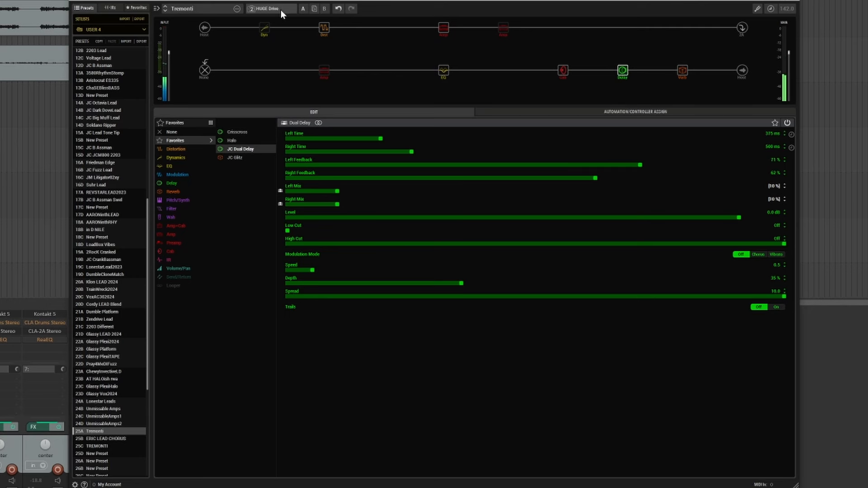
On the Solo snapshot, check the Dual Delay: 375/500 ms times, mixes at 23%.
{"action": "left_click", "coordinate": [324, 27]}
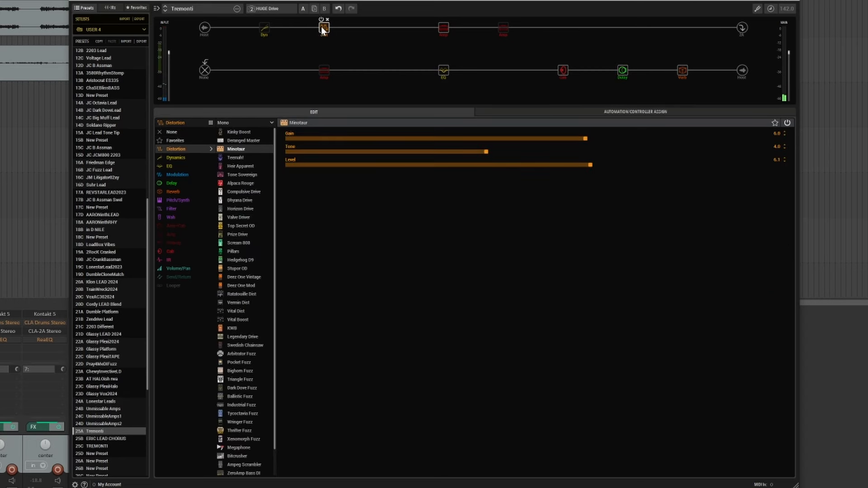
{"action": "left_click", "coordinate": [320, 19]}
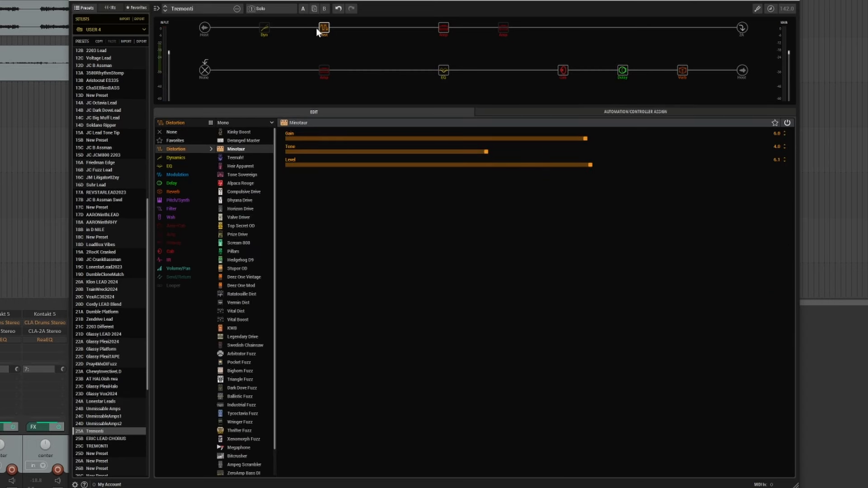
{"action": "left_click", "coordinate": [622, 71]}
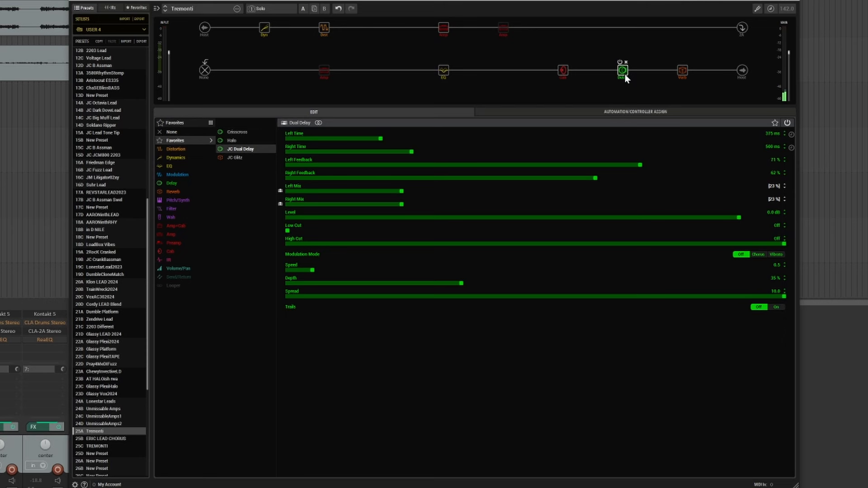
{"action": "mouse_move", "coordinate": [673, 142]}
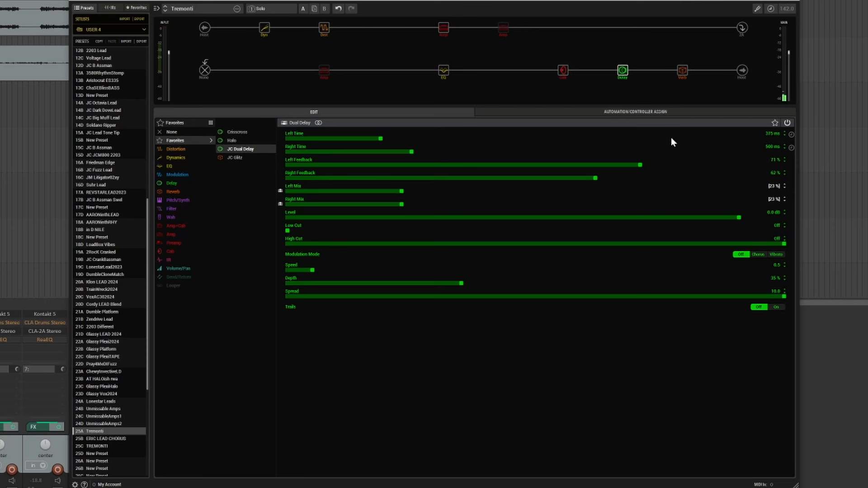
{"action": "mouse_move", "coordinate": [775, 198]}
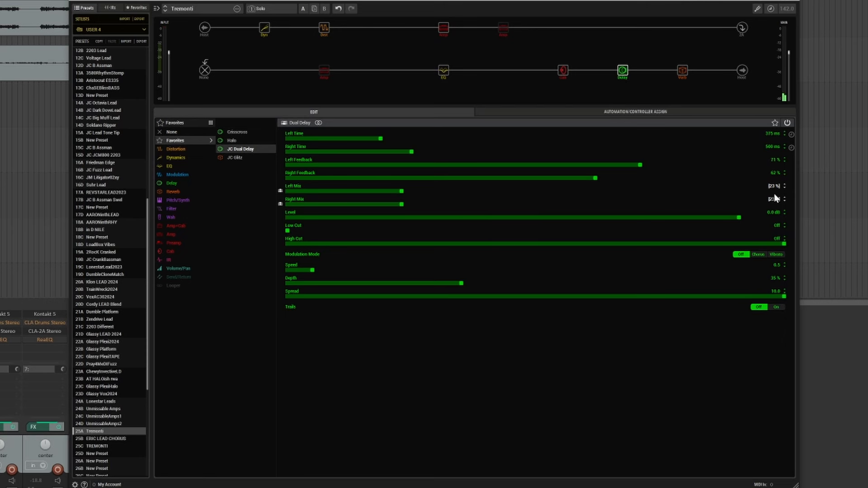
{"action": "mouse_move", "coordinate": [682, 71]}
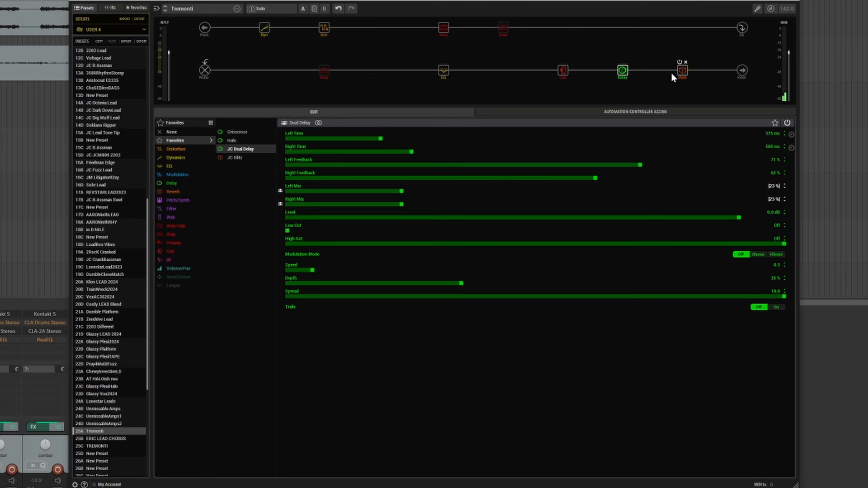
{"action": "left_click", "coordinate": [622, 70]}
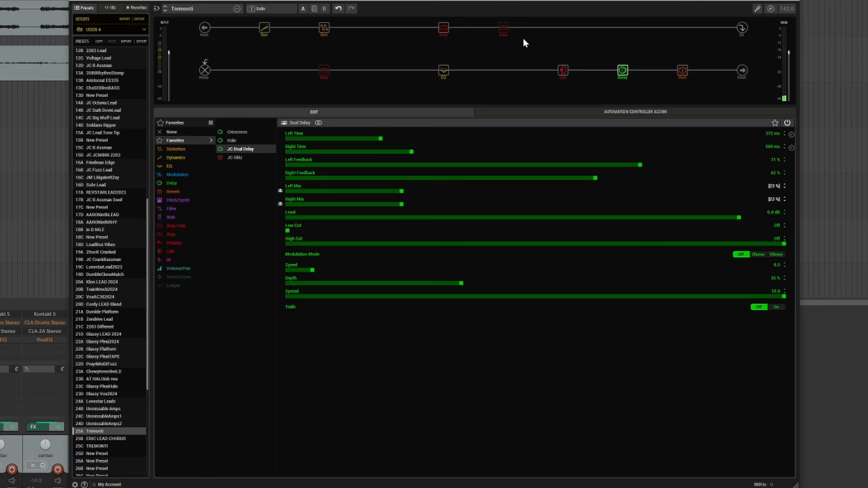
{"action": "mouse_move", "coordinate": [459, 57]}
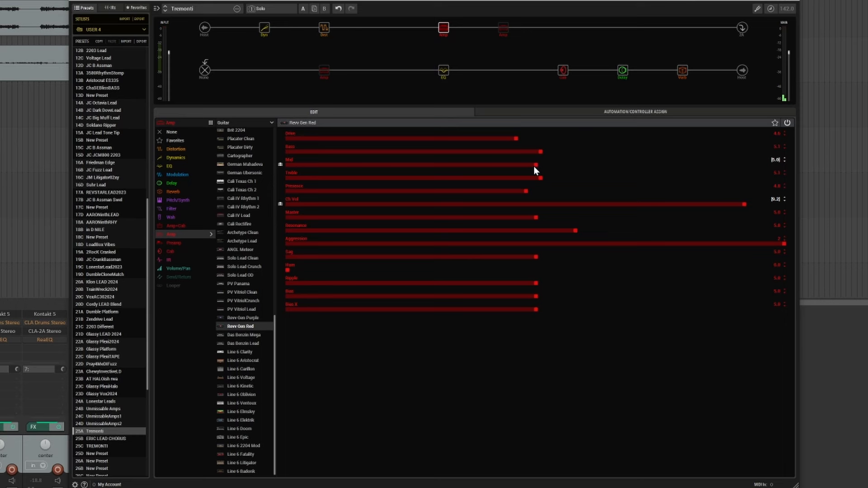
{"action": "mouse_move", "coordinate": [627, 156]}
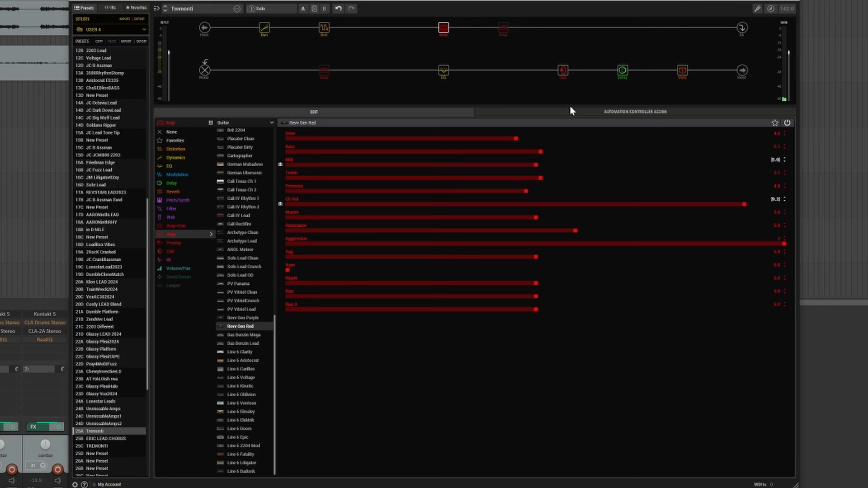
{"action": "mouse_move", "coordinate": [287, 343]}
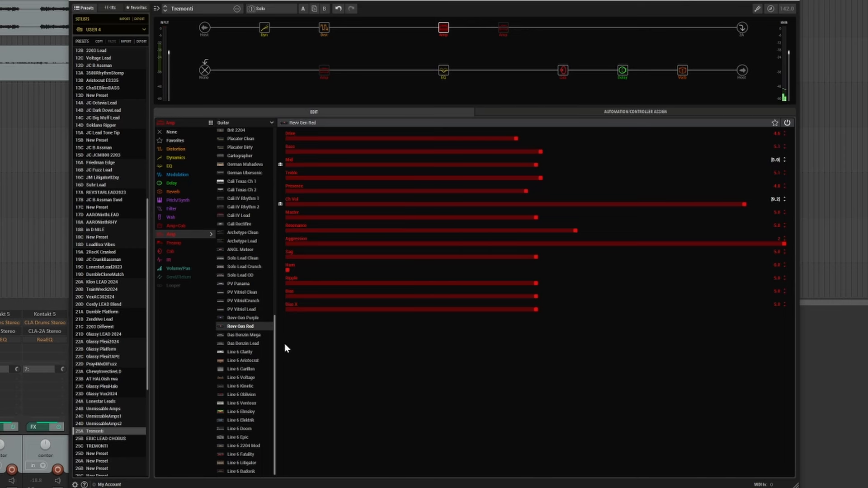
{"action": "mouse_move", "coordinate": [281, 354]}
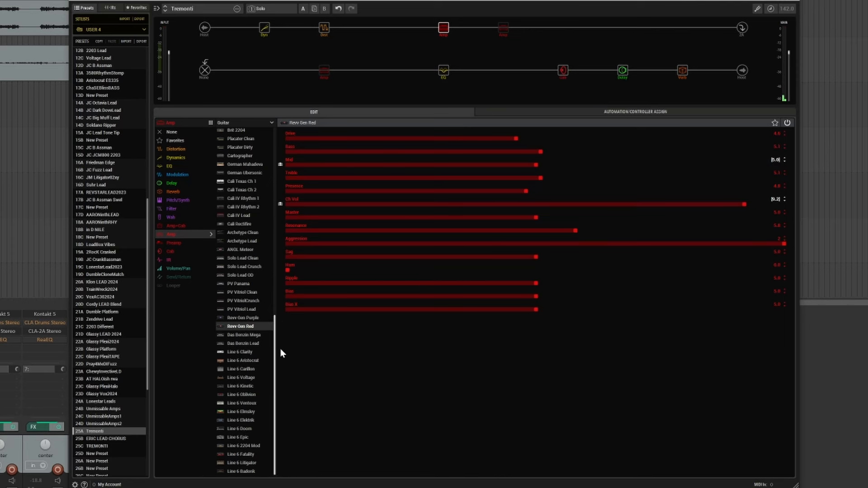
{"action": "mouse_move", "coordinate": [440, 44]}
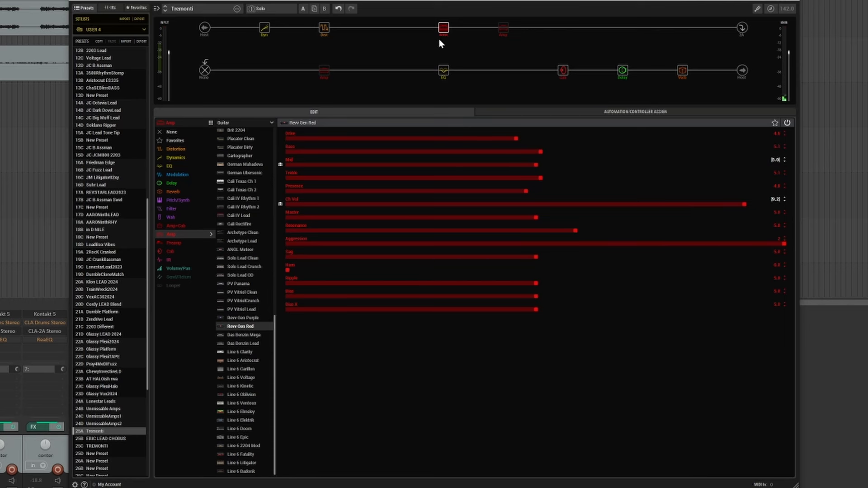
{"action": "mouse_move", "coordinate": [443, 29]}
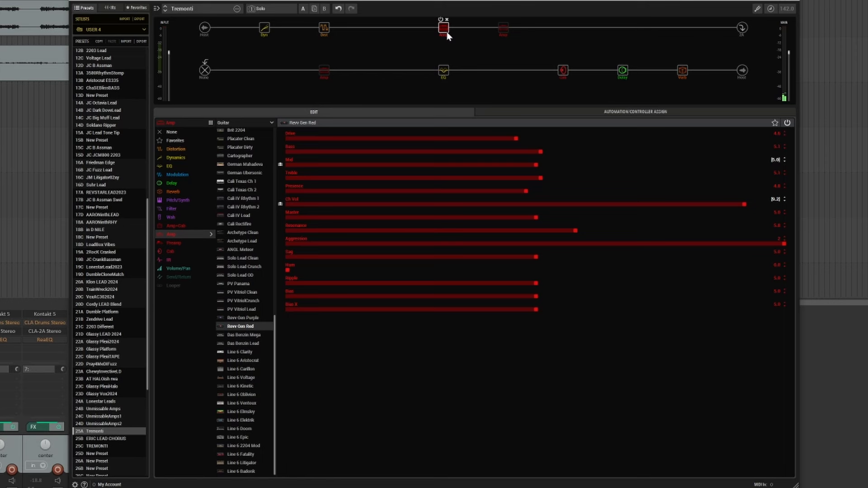
{"action": "mouse_move", "coordinate": [447, 39]}
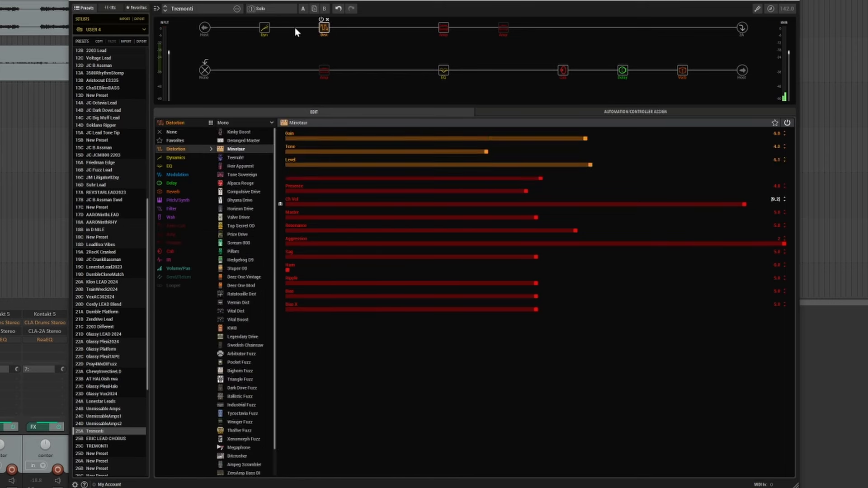
Add a wah block after the drive, trying Fassel then settling on Throaty, and bypass it.
{"action": "left_click", "coordinate": [172, 131]}
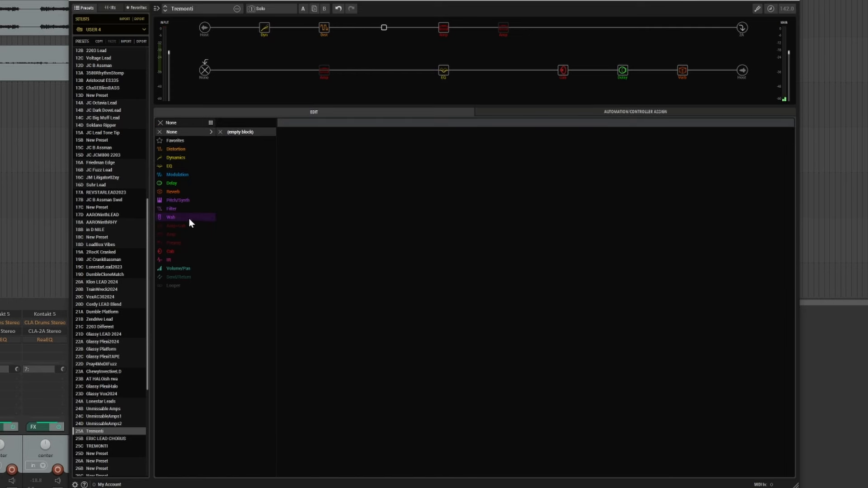
{"action": "left_click", "coordinate": [171, 217]}
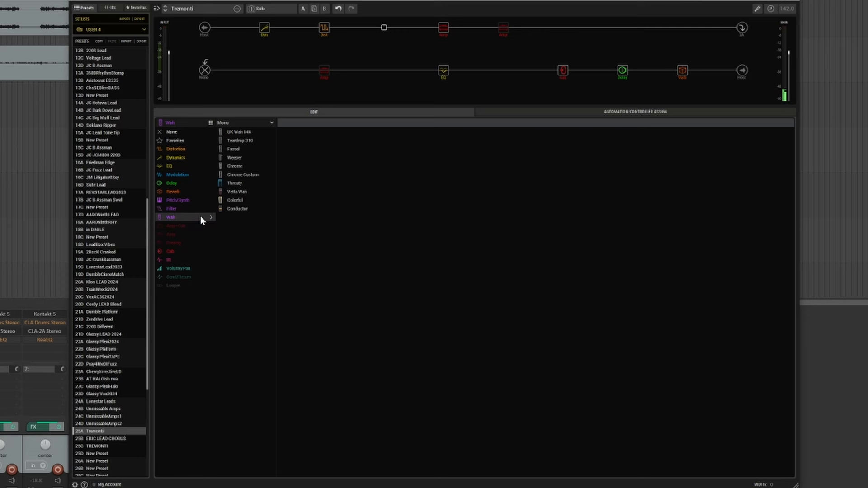
{"action": "mouse_move", "coordinate": [246, 132]}
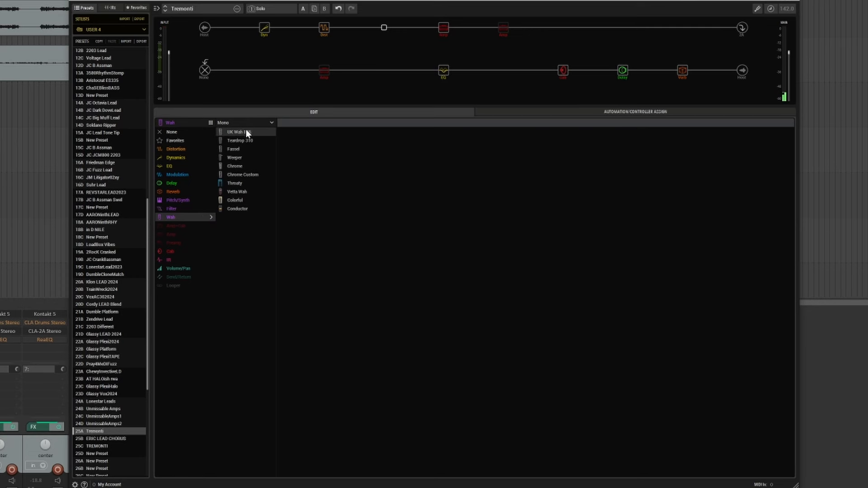
{"action": "mouse_move", "coordinate": [259, 192]}
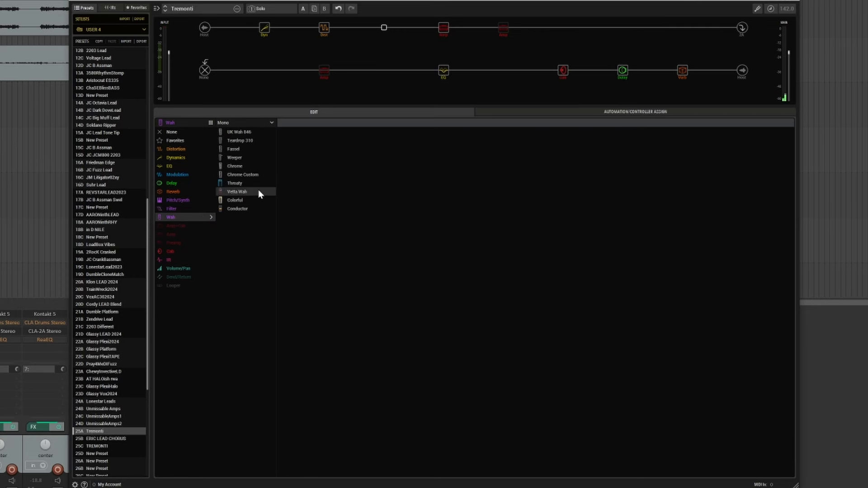
{"action": "mouse_move", "coordinate": [256, 140]}
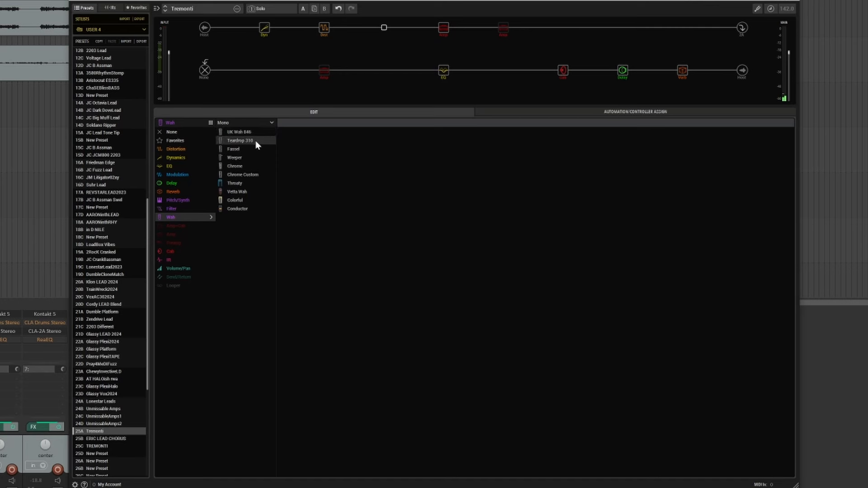
{"action": "left_click", "coordinate": [234, 148]}
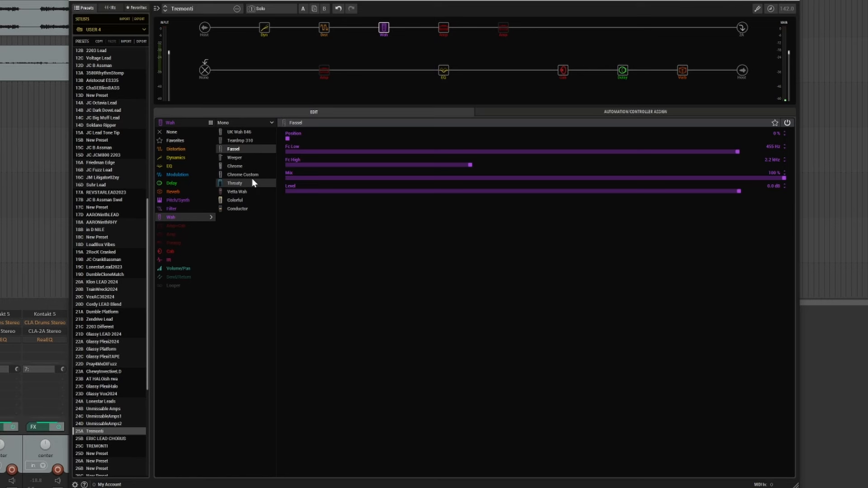
{"action": "left_click", "coordinate": [235, 183]}
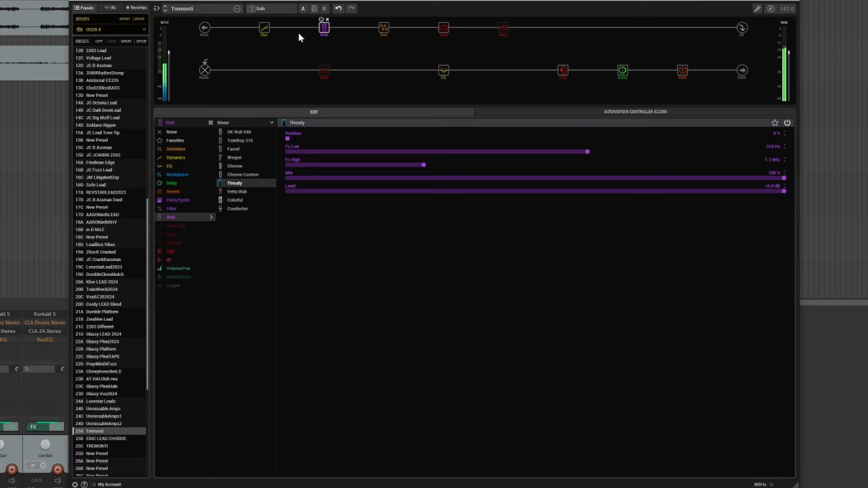
{"action": "left_click", "coordinate": [323, 21]}
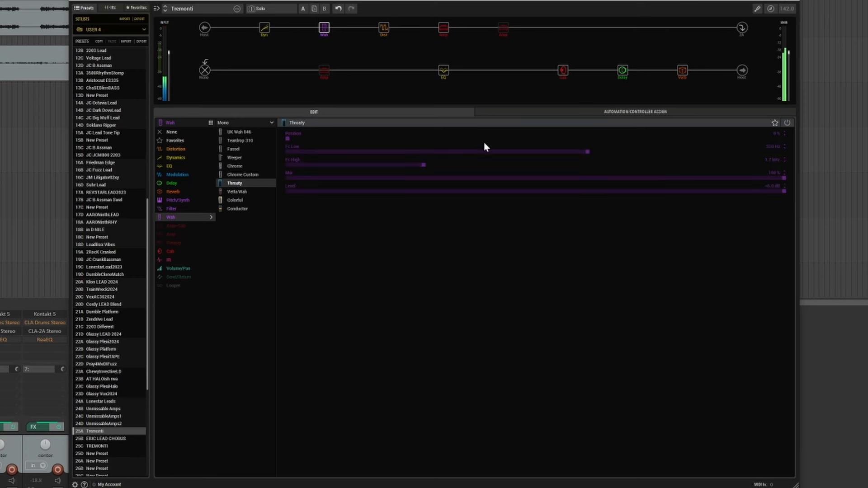
{"action": "mouse_move", "coordinate": [438, 138]}
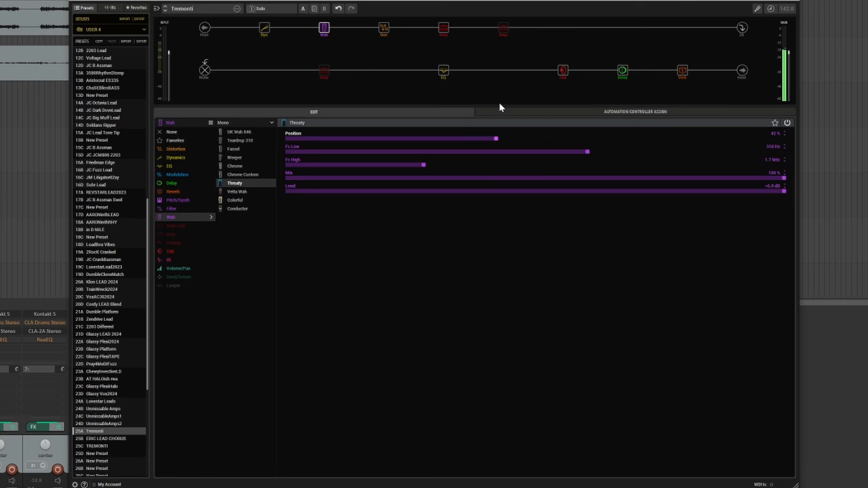
{"action": "mouse_move", "coordinate": [495, 115]}
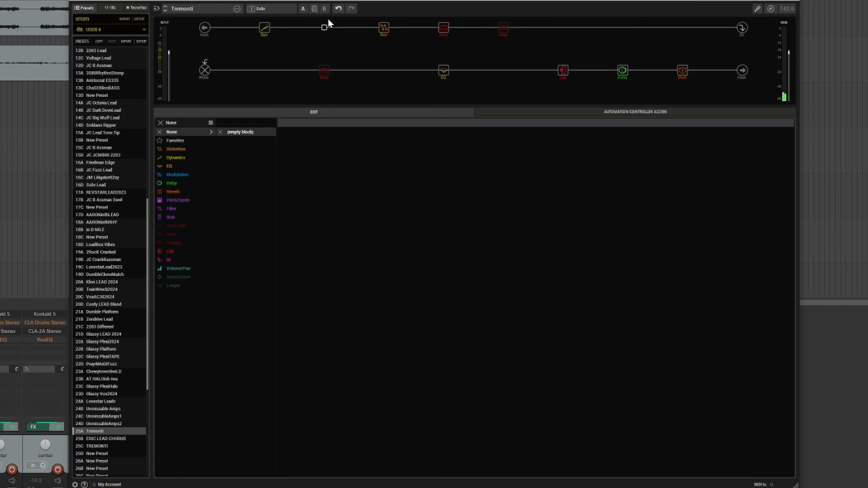
{"action": "mouse_move", "coordinate": [148, 400]}
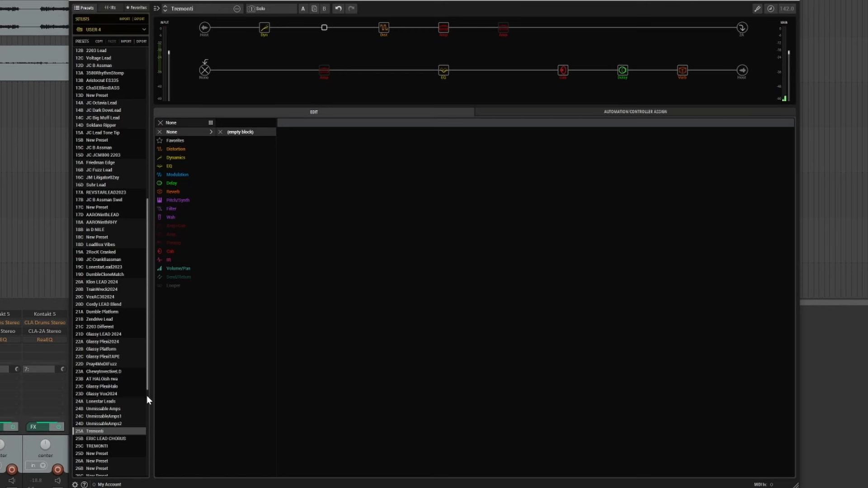
{"action": "mouse_move", "coordinate": [156, 409]}
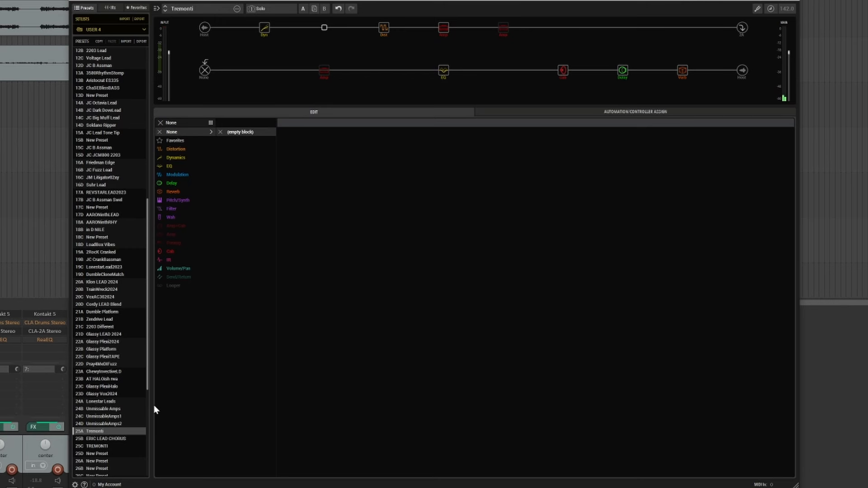
{"action": "mouse_move", "coordinate": [163, 415]}
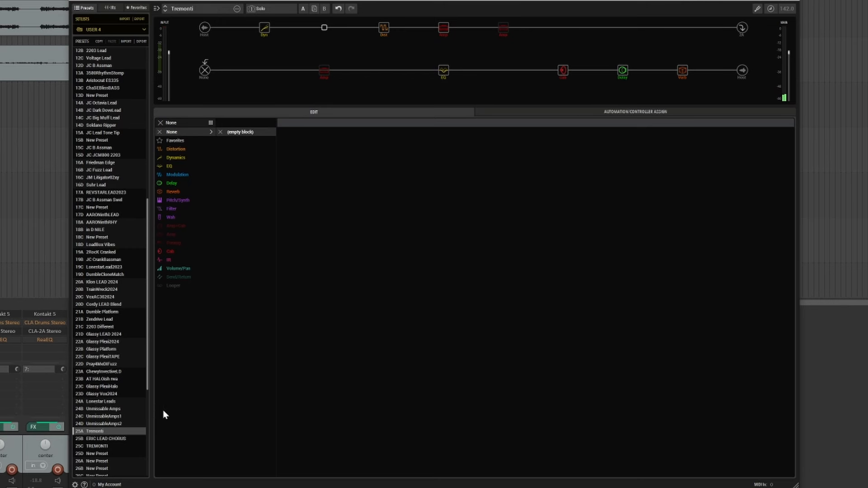
{"action": "mouse_move", "coordinate": [231, 233]}
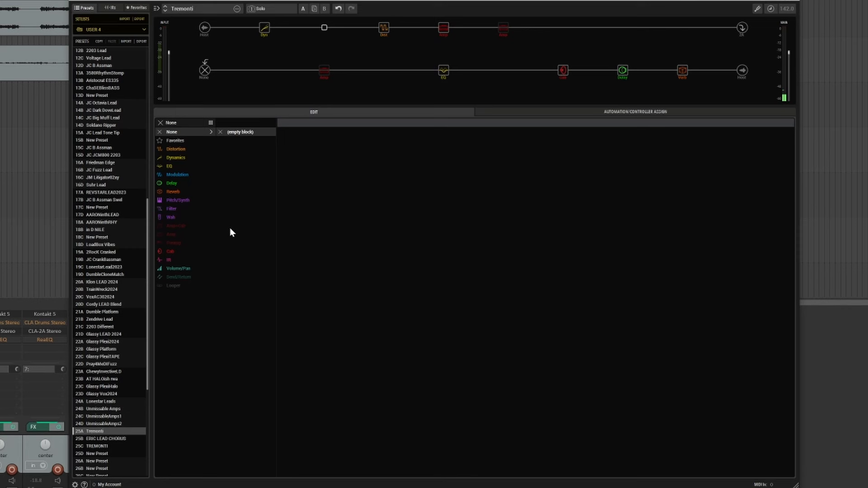
{"action": "mouse_move", "coordinate": [264, 216]}
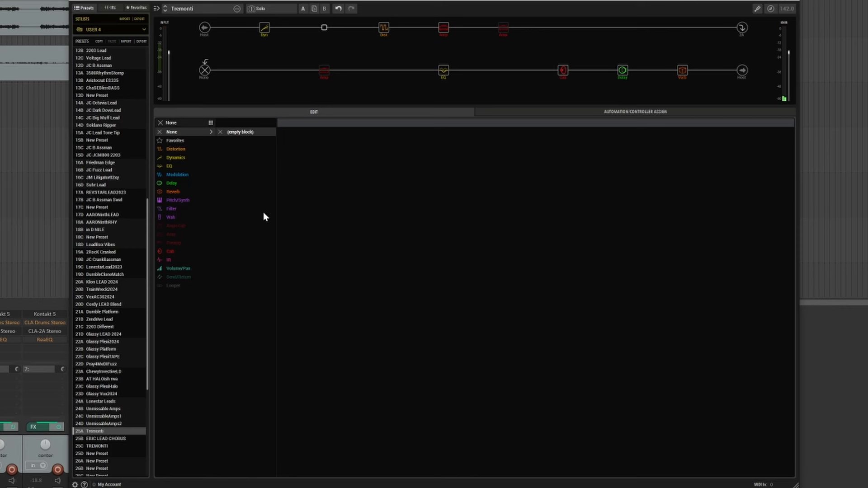
{"action": "mouse_move", "coordinate": [231, 316]}
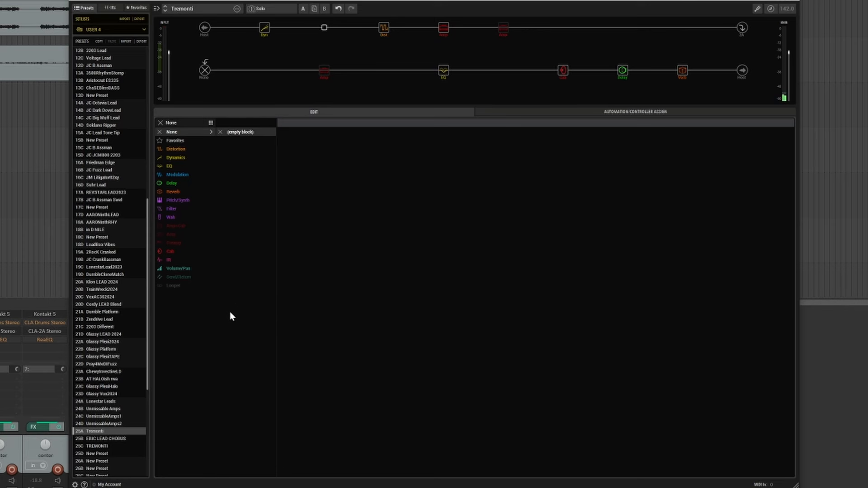